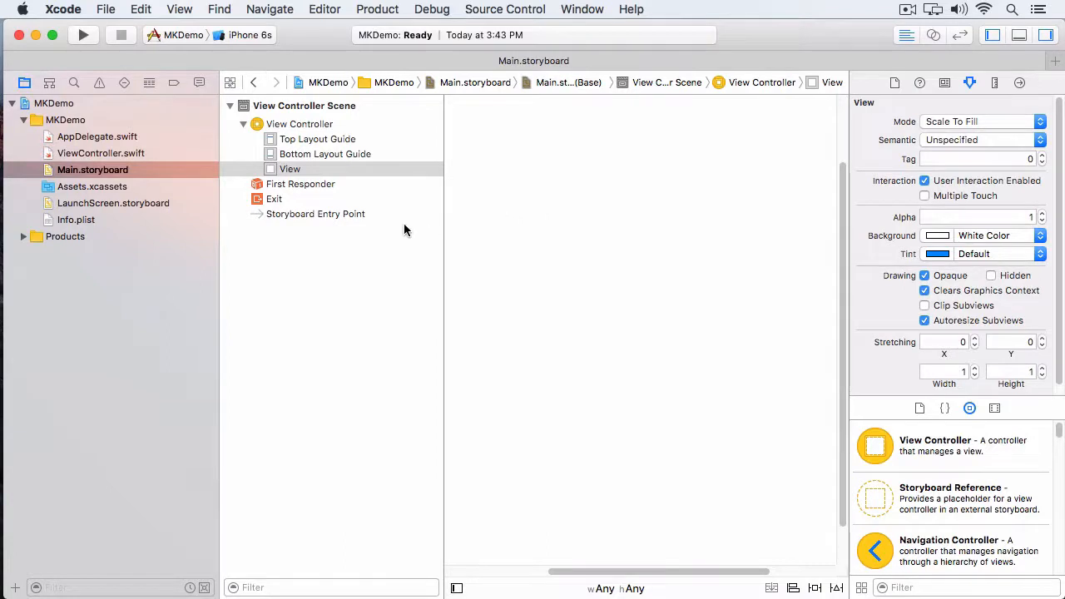
Select the View Controller, hide the navigator, and filter the Object Library for 'map'
click(300, 123)
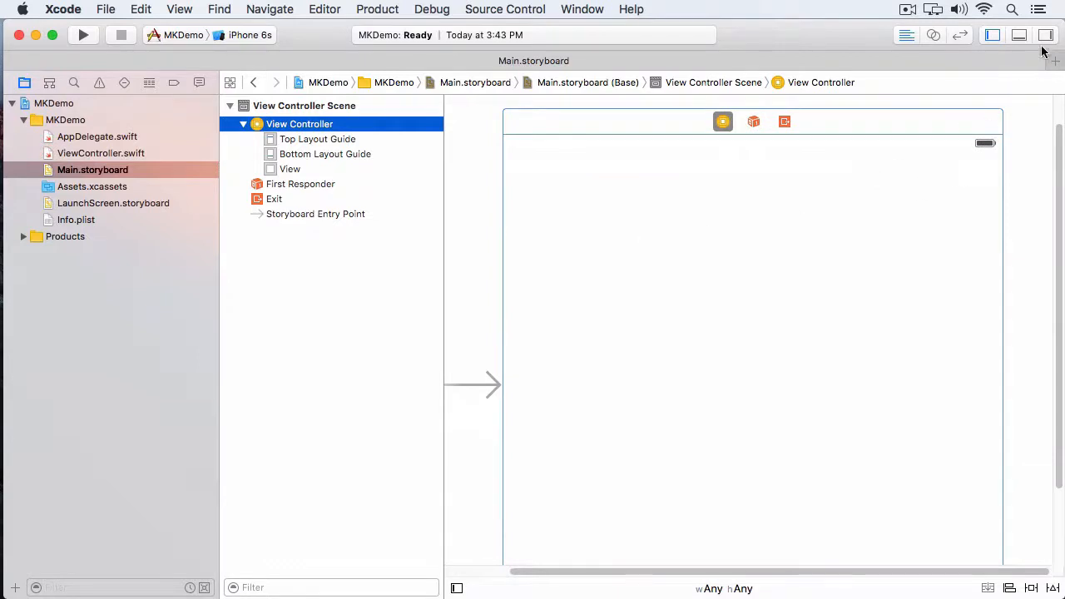
click(992, 35)
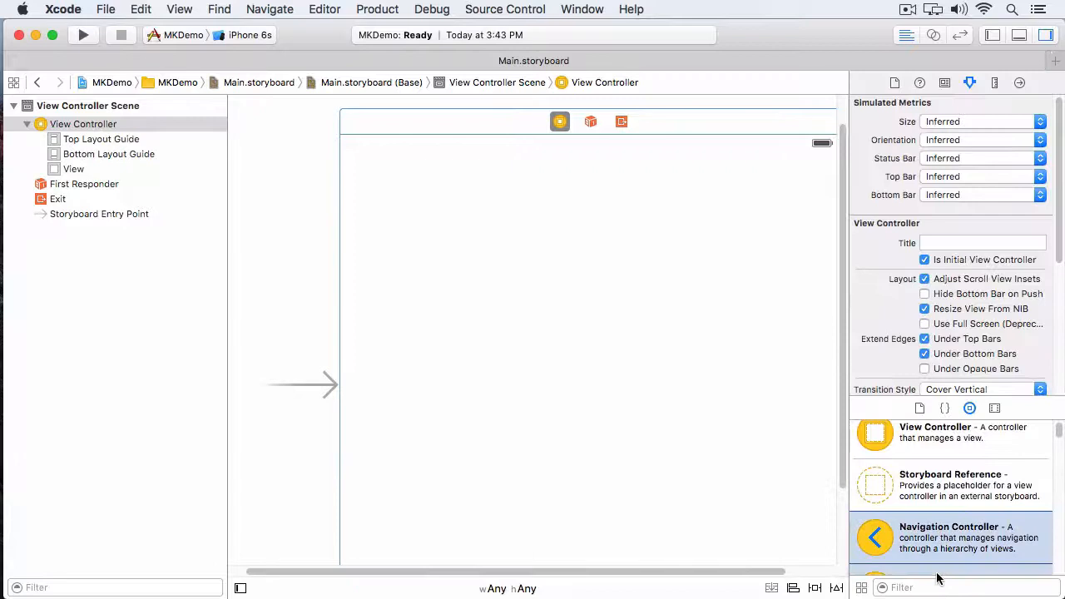
text(m)
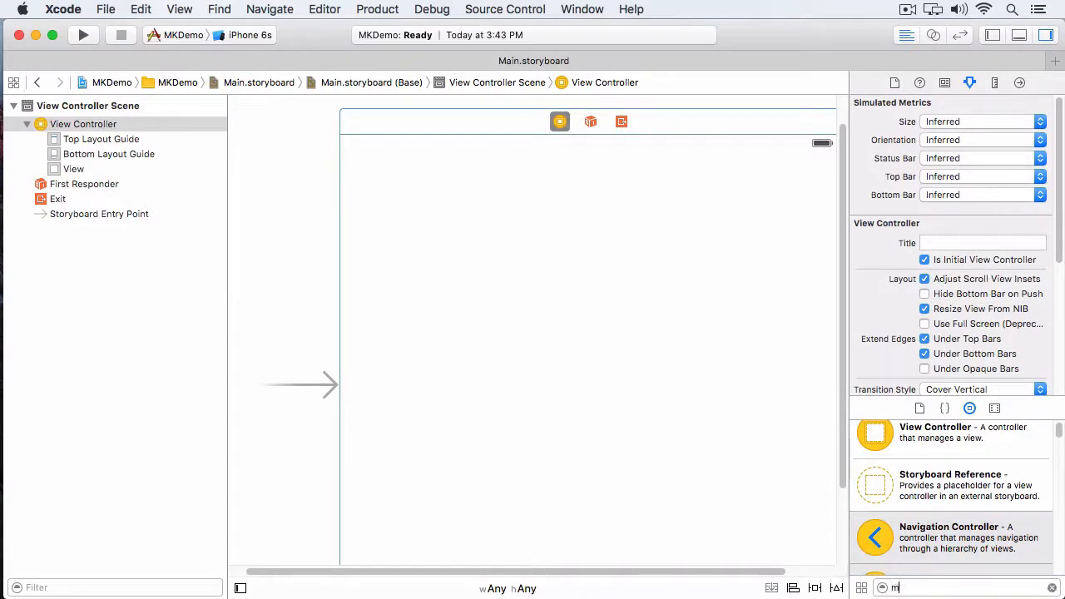
text(ap)
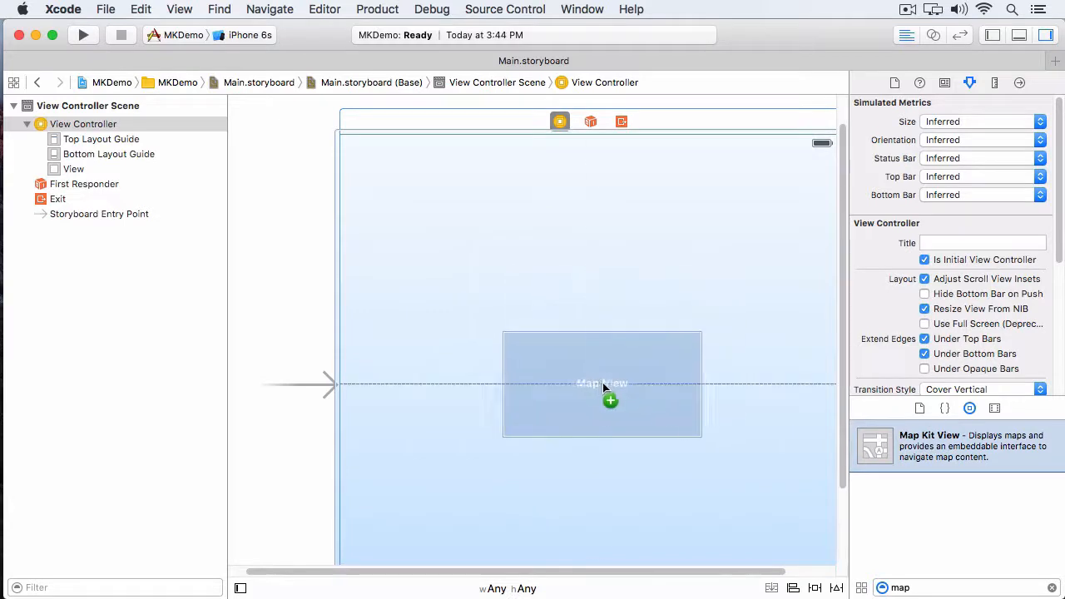
Drop a Map Kit View onto the scene, stretch it to fill the view, and pin all edges with zero spacing
drag(611, 384, 589, 382)
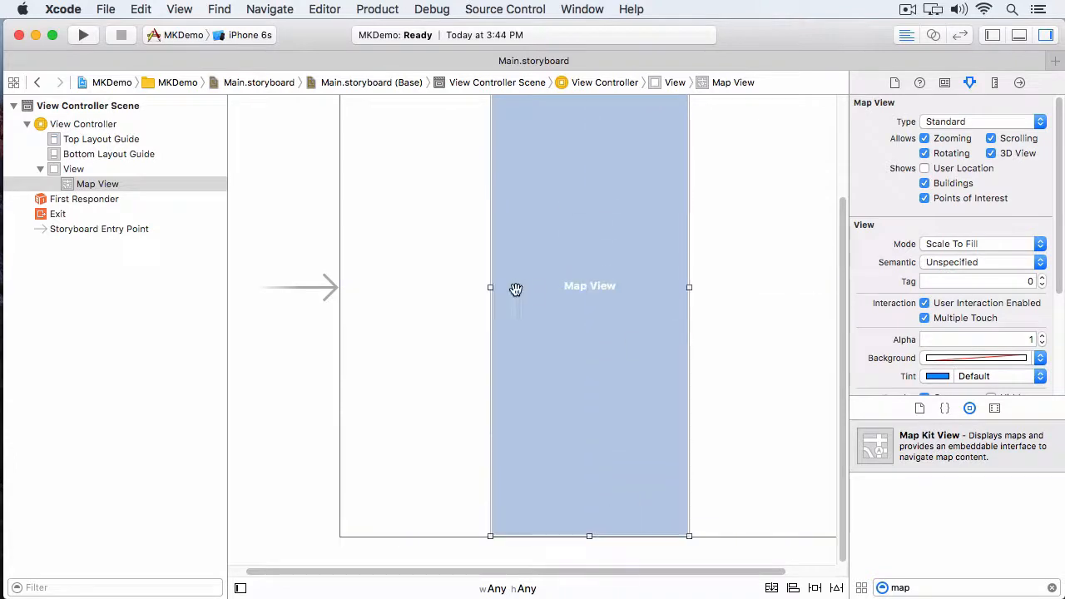
mouse_move(491, 296)
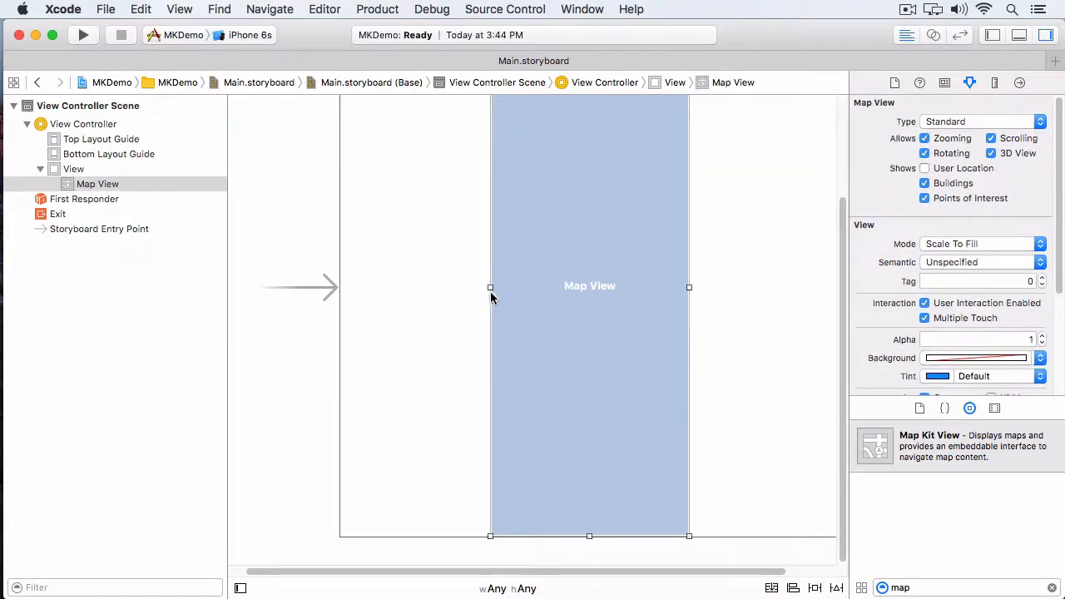
drag(688, 286, 838, 292)
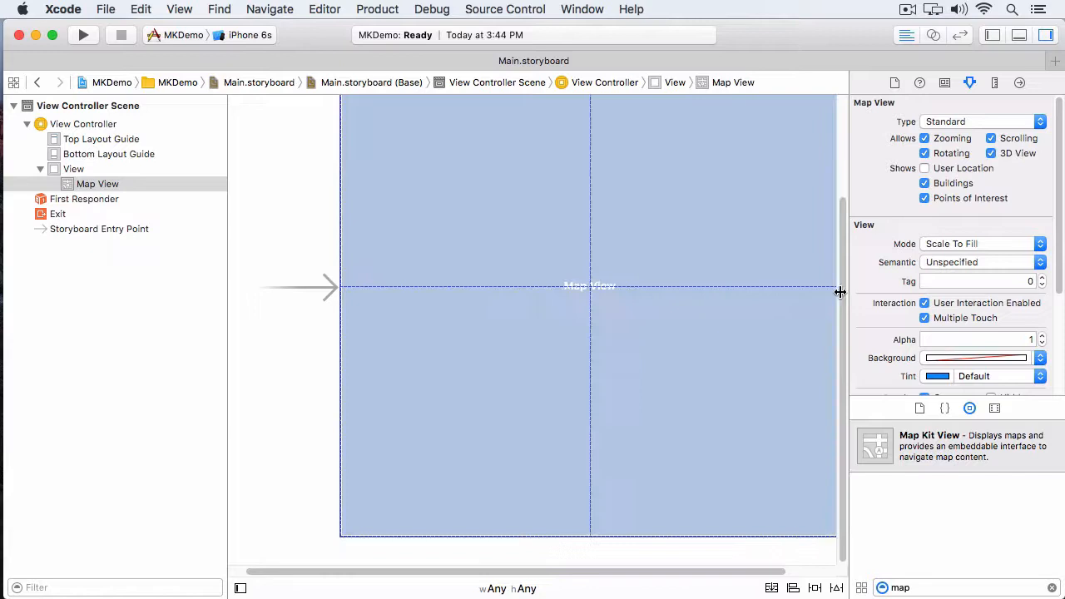
drag(839, 291, 785, 286)
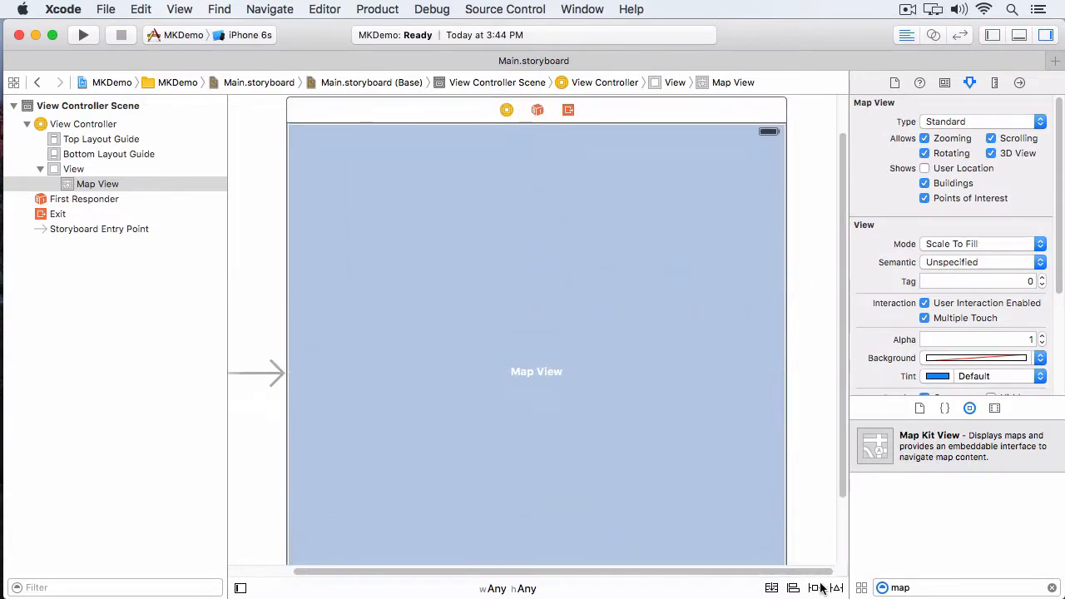
click(816, 589)
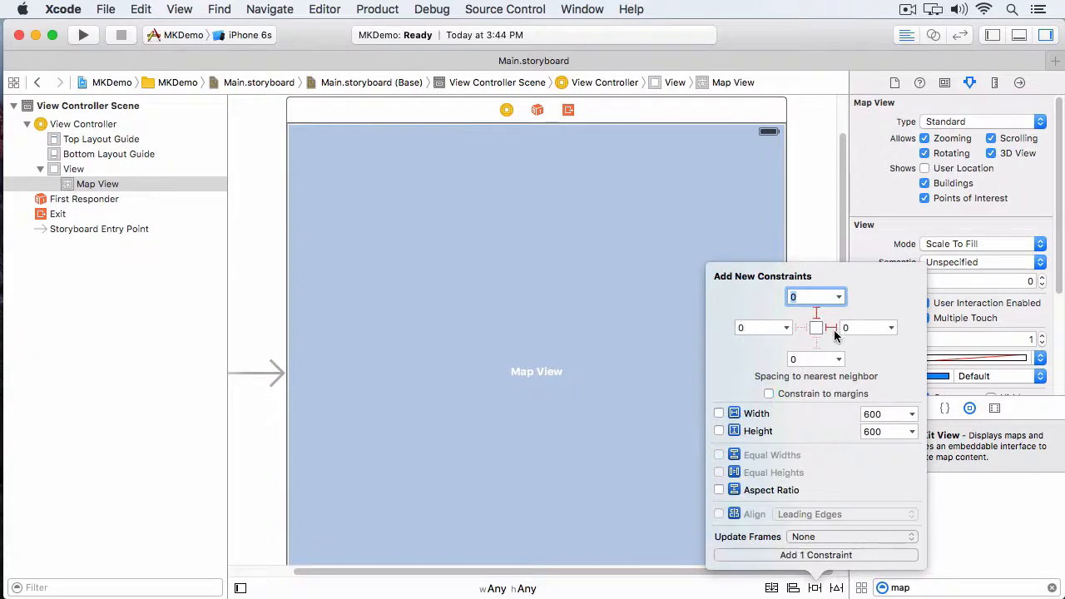
click(815, 556)
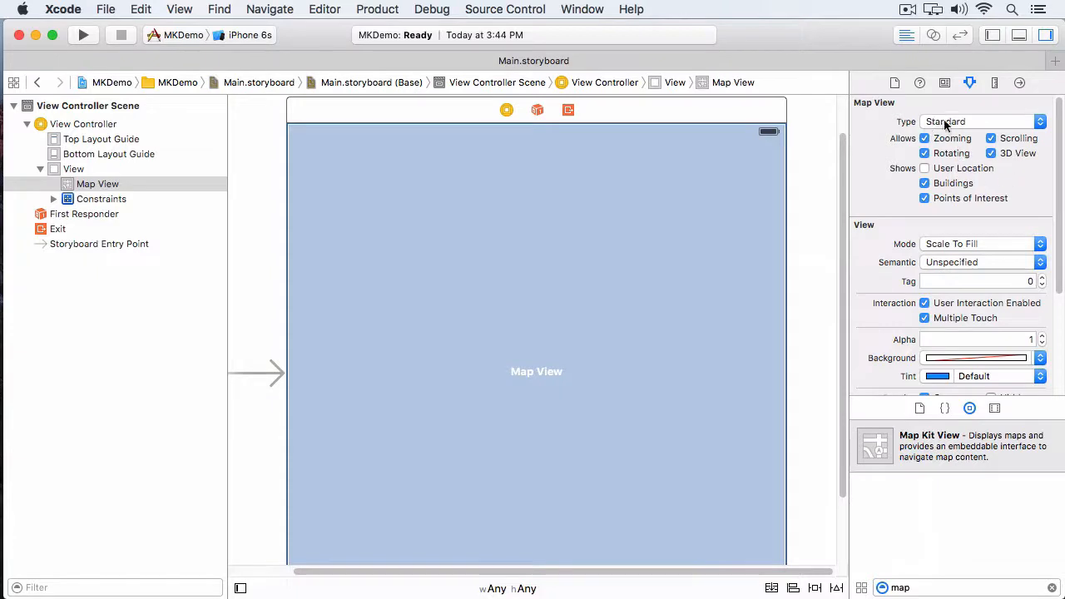
Change the map view's Type from Standard to Satellite in the Attributes Inspector
click(982, 122)
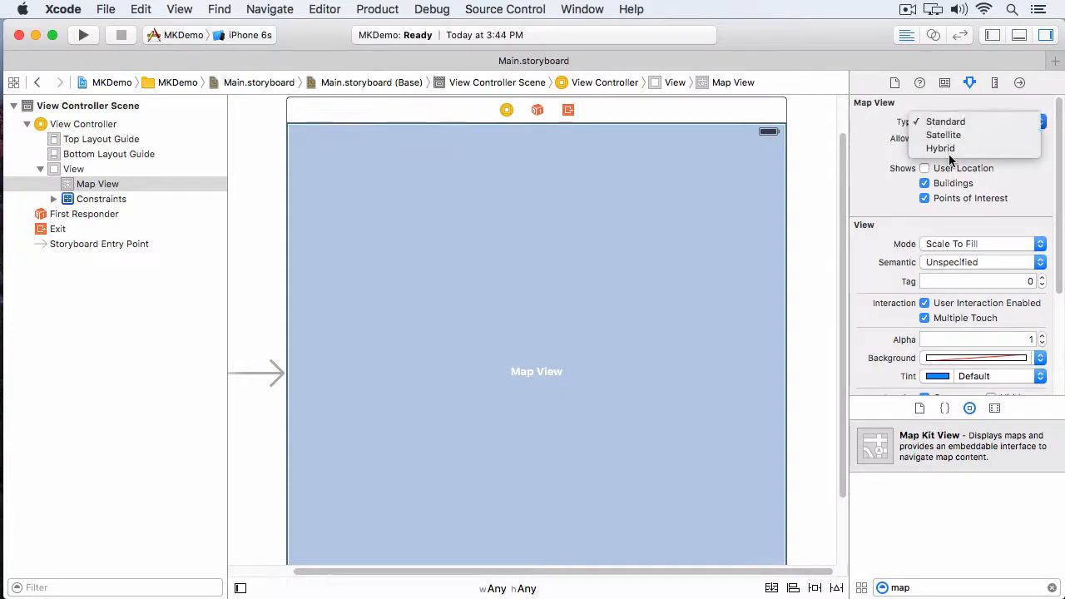
click(943, 133)
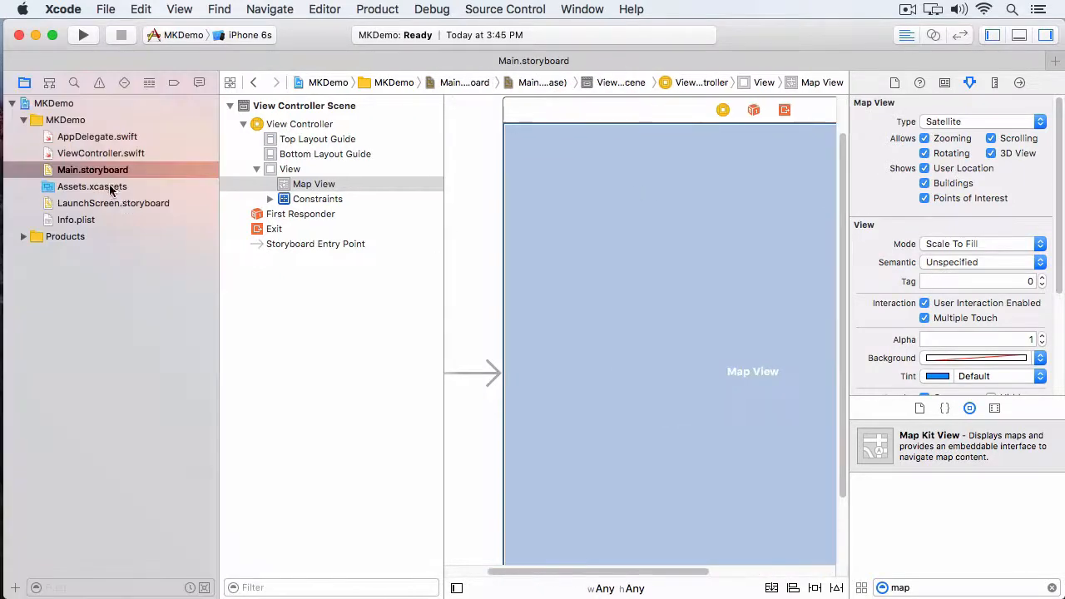
Add an NSLocationWhenInUseUsageDescription row with value 'Map View' to Info.plist and run
click(76, 220)
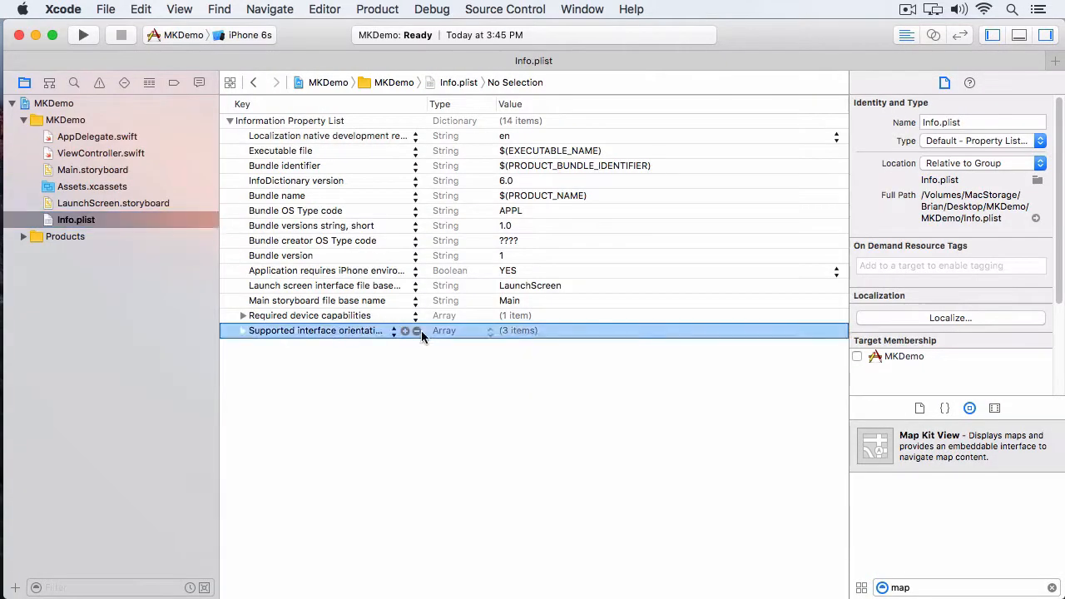
click(406, 329)
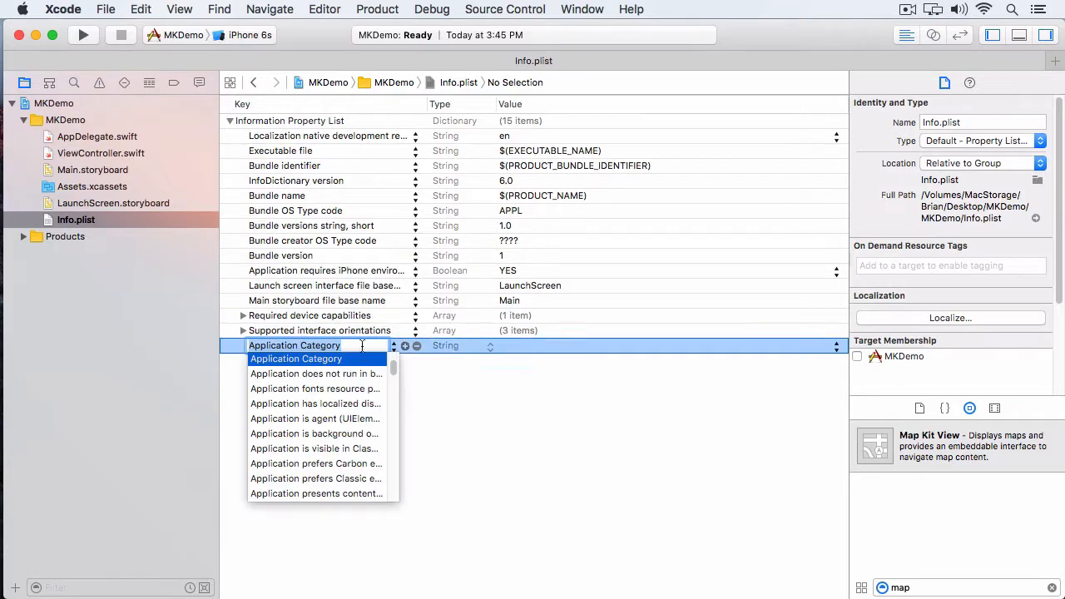
text(NSLocationWhenInUseUsage...)
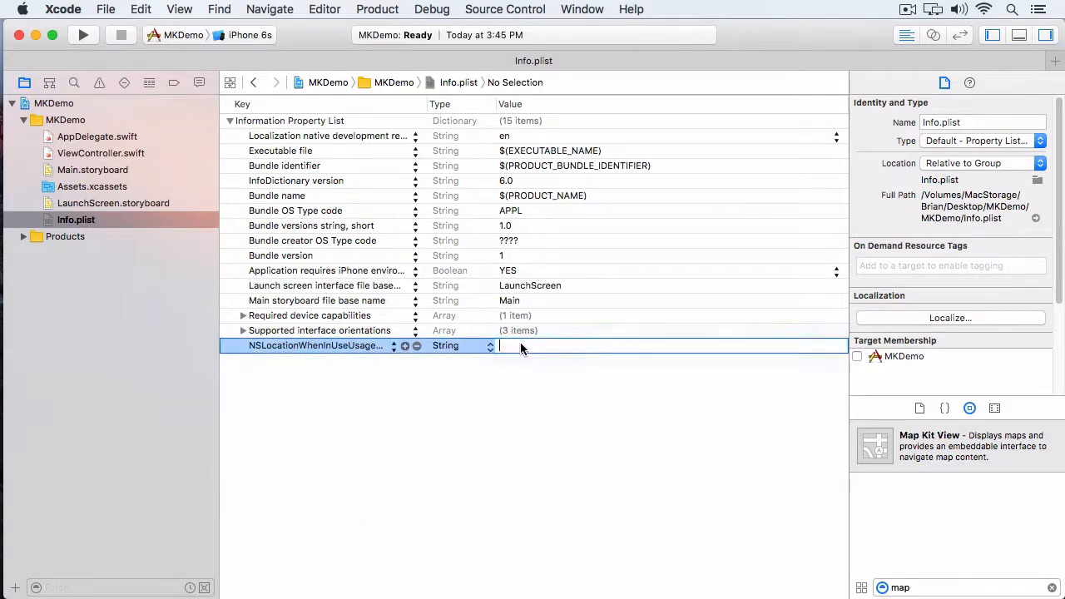
text(Map View)
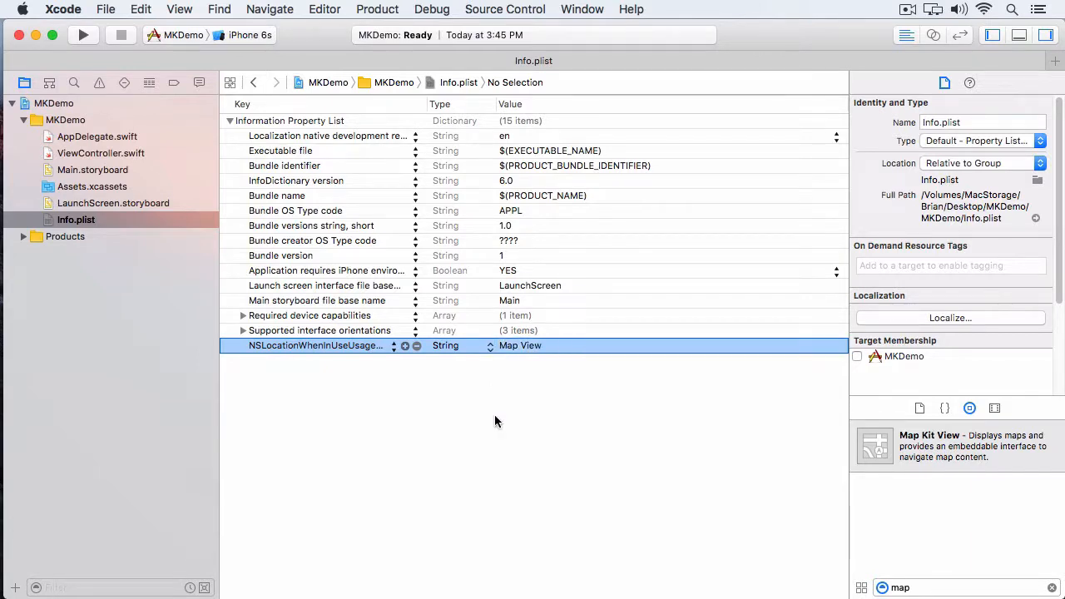
mouse_move(197, 340)
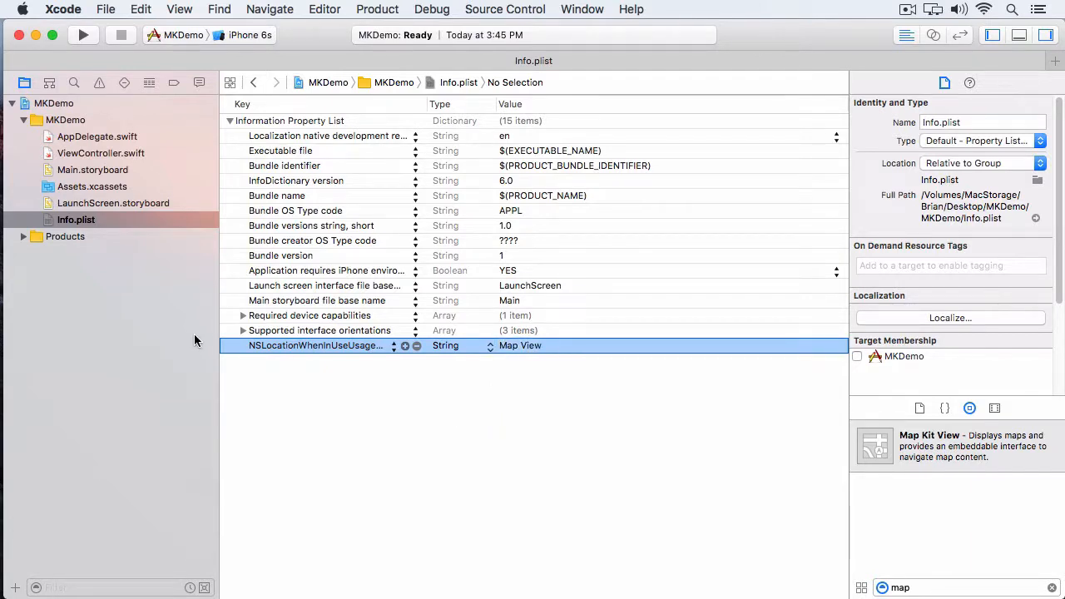
click(83, 35)
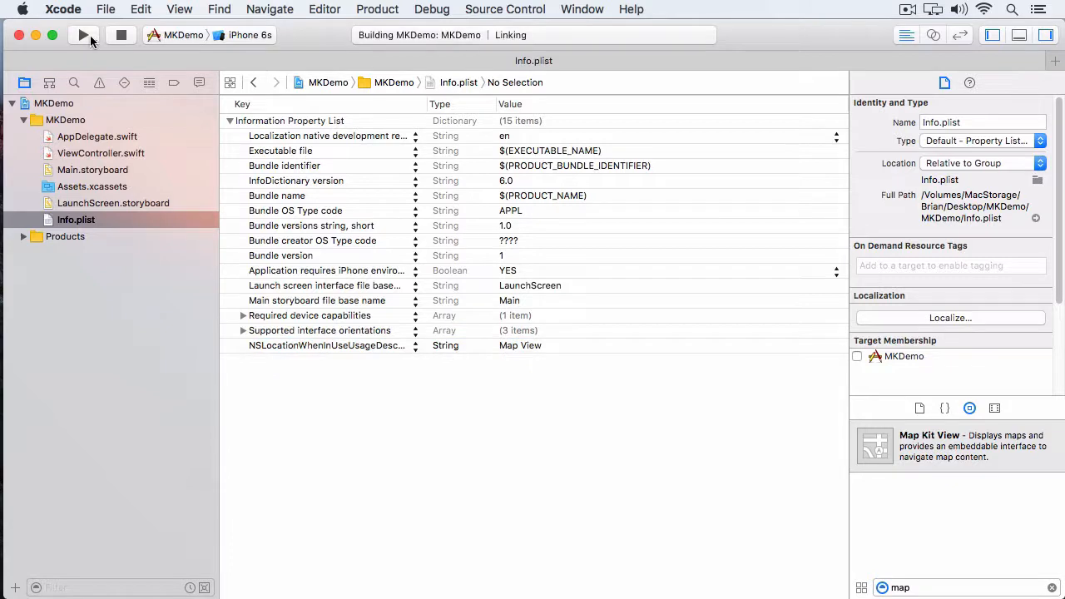
Run the app, hit the MKMapView instantiation crash, and bring up the MKDemo project settings
click(84, 35)
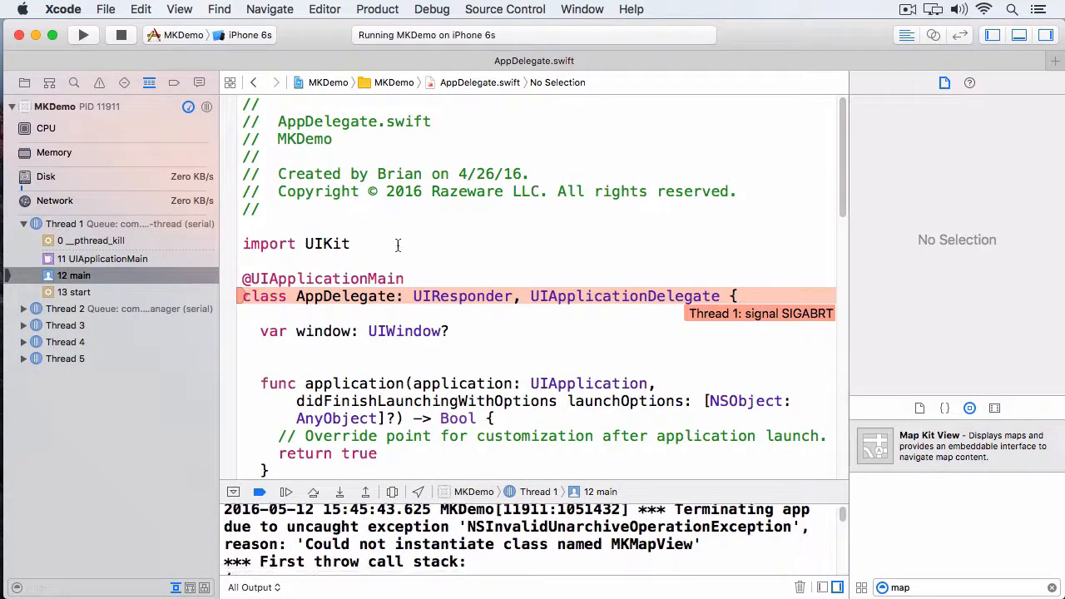
click(25, 83)
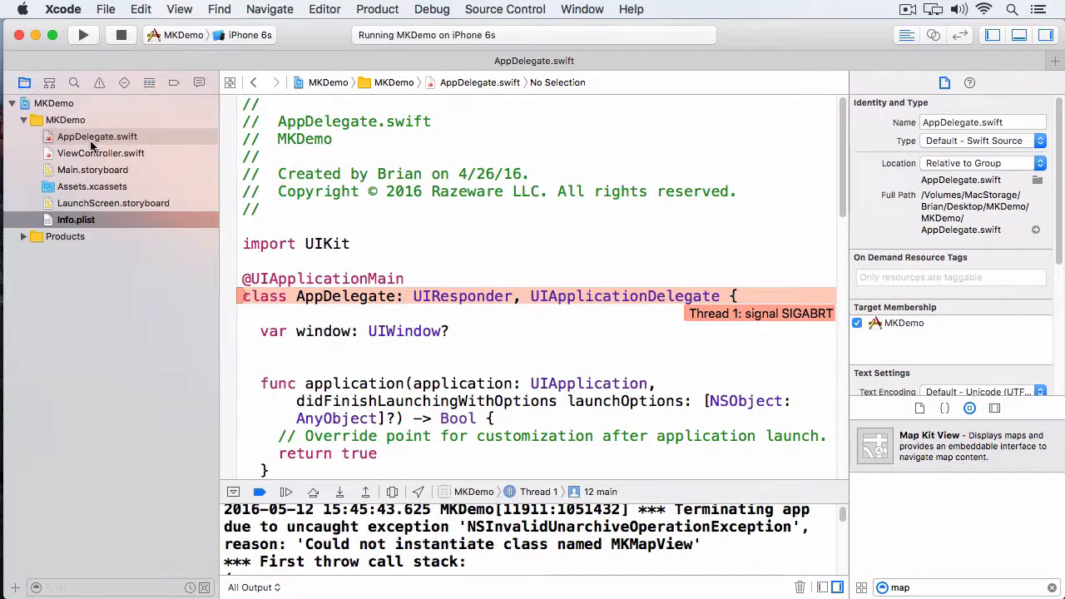
click(99, 153)
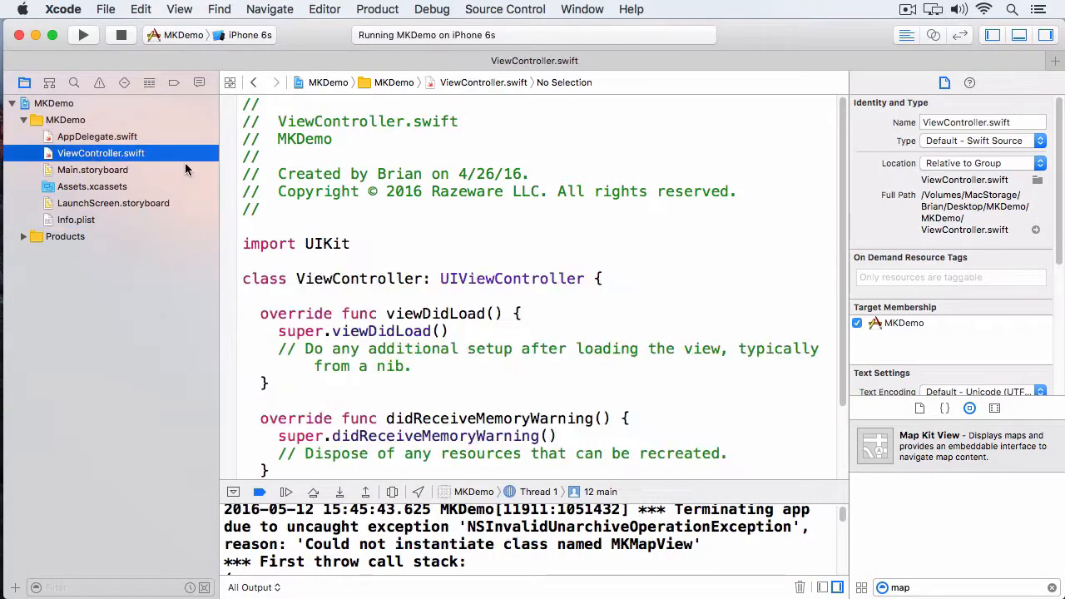
click(349, 243)
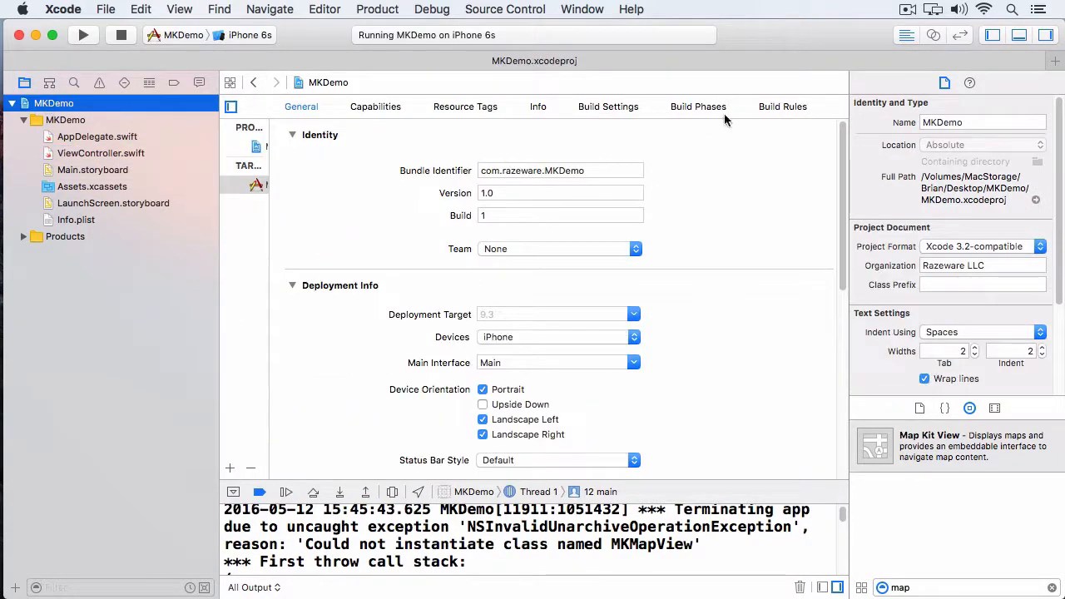
Link MapKit.framework under Build Phases > Link Binary With Libraries
click(698, 107)
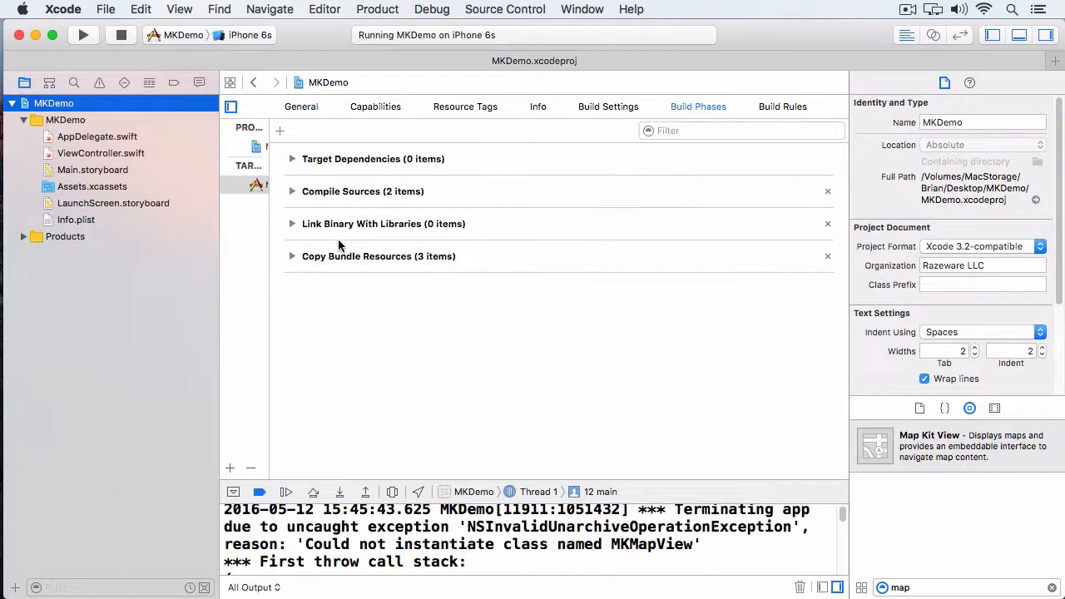
click(293, 223)
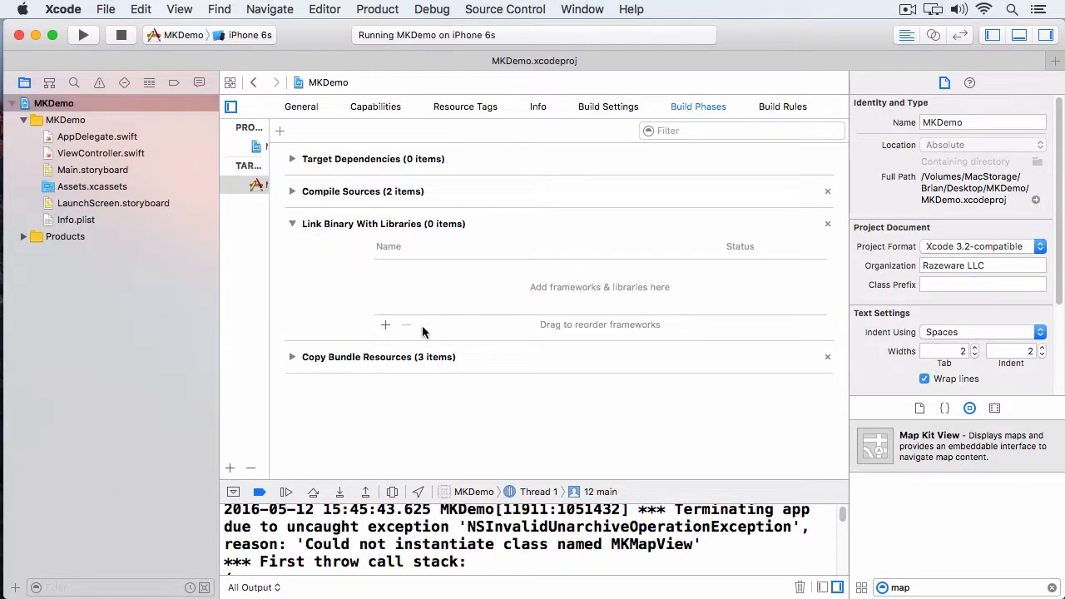
click(386, 324)
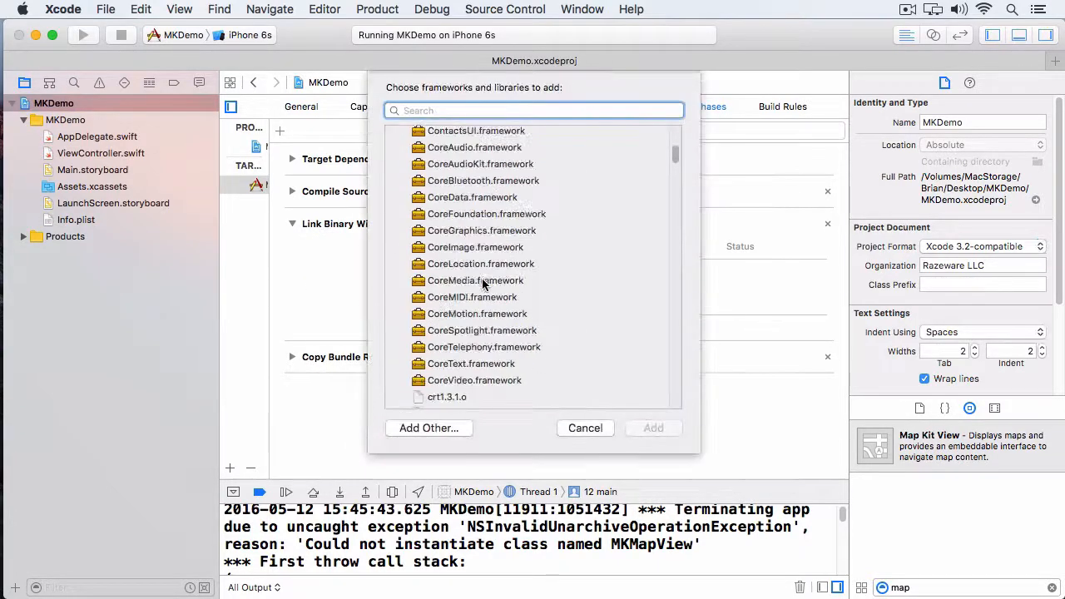
scroll(down, 3)
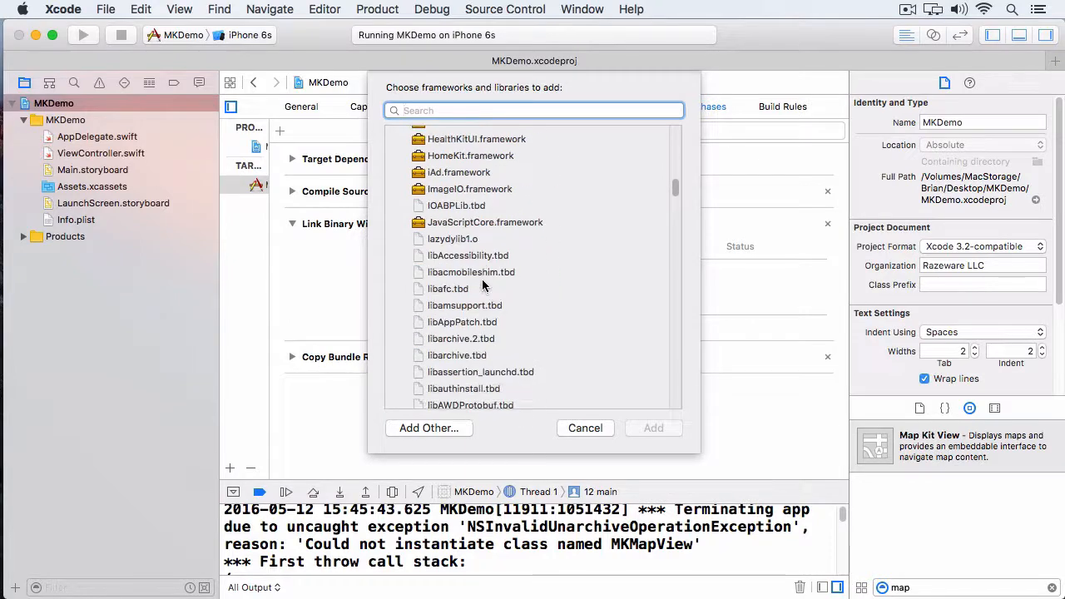
click(466, 164)
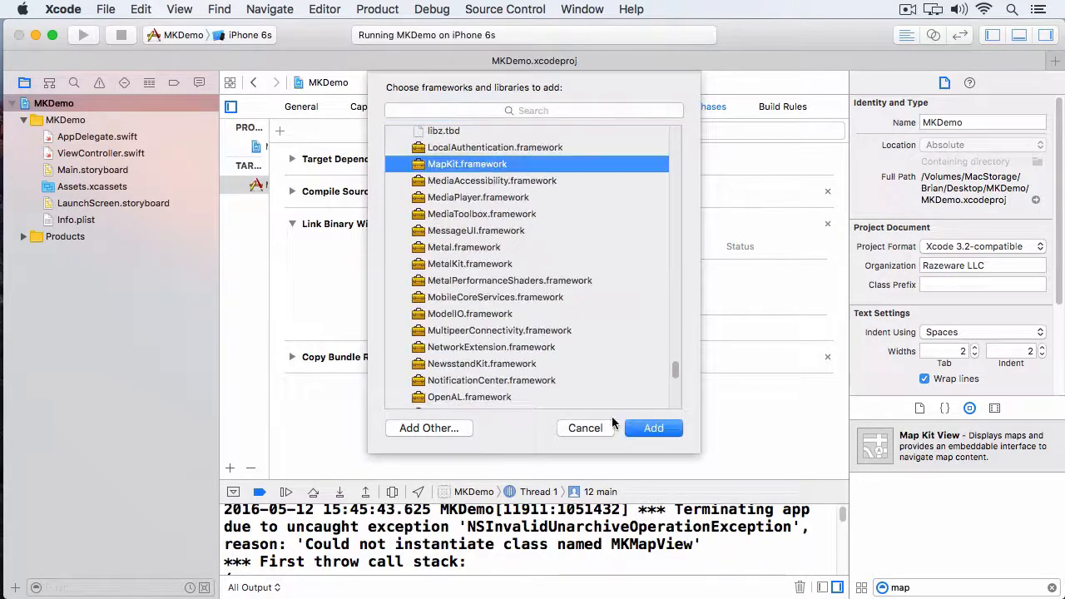
click(652, 428)
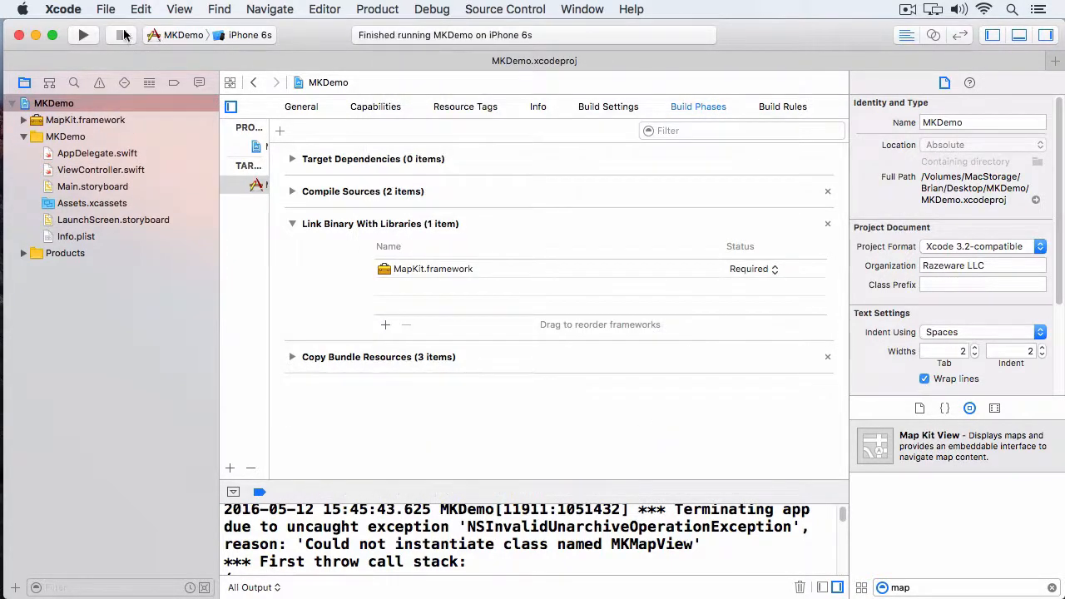
Rerun the app, now warning about missing location authorization, and return to ViewController.swift
click(83, 35)
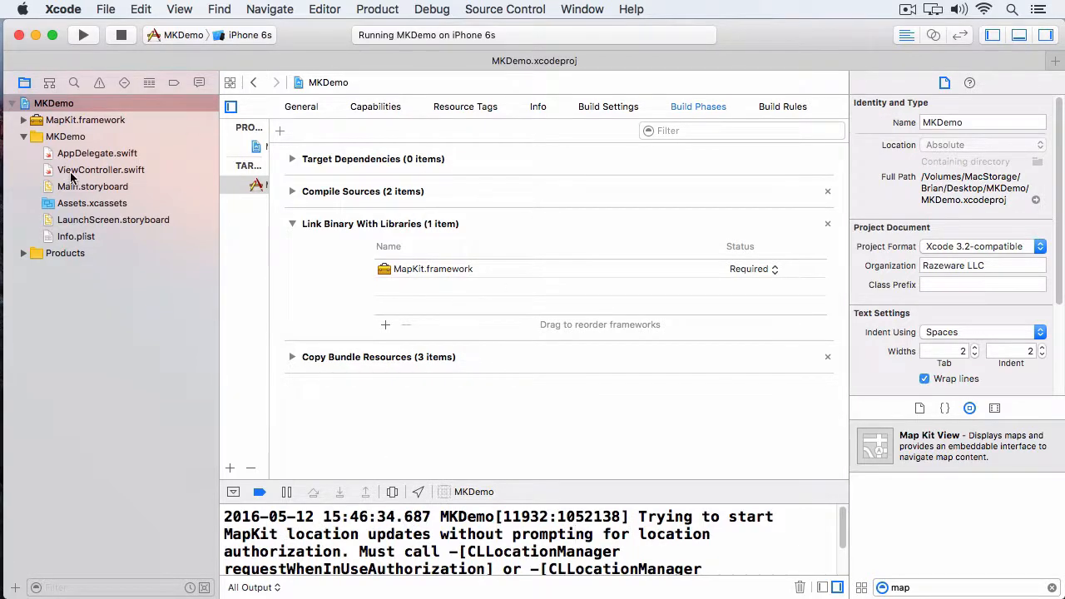
click(99, 169)
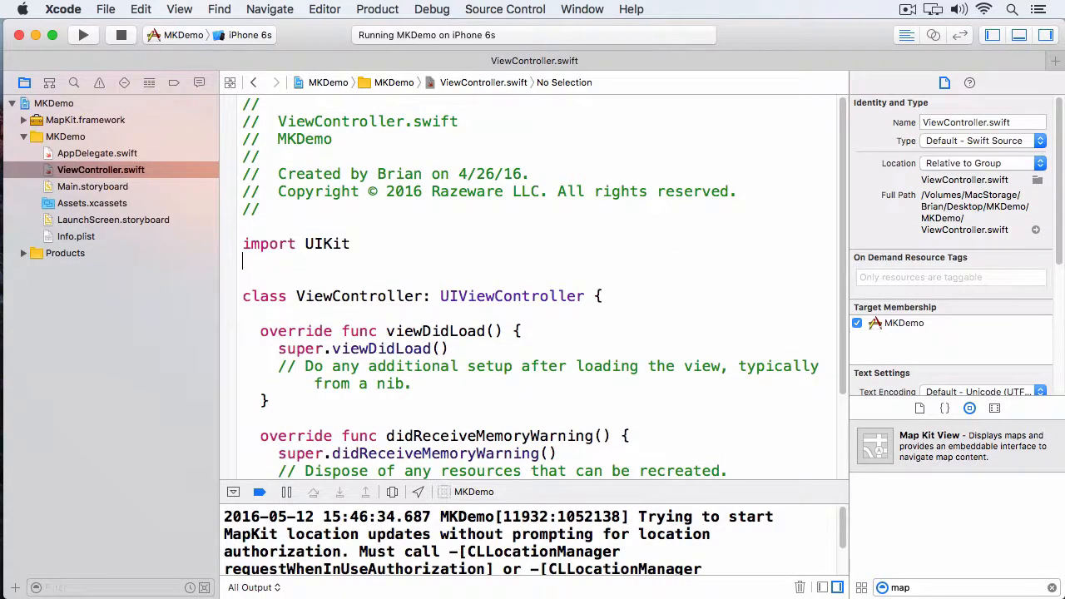
Import MapKit and add a CLLocationManager with delegate self that requests when-in-use authorization
text(import MapKit)
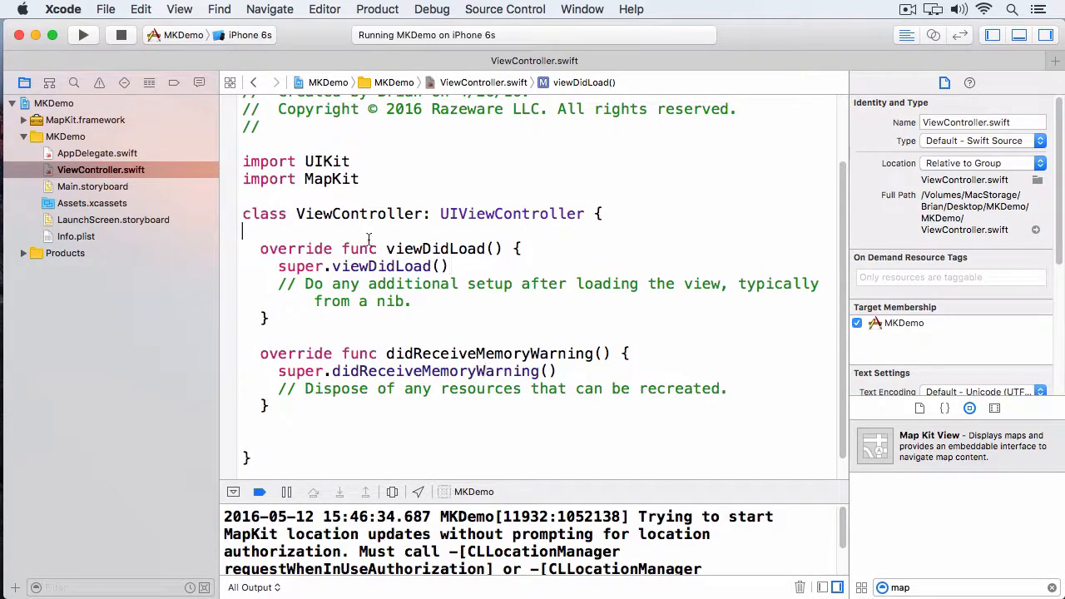
text(let locationManager =)
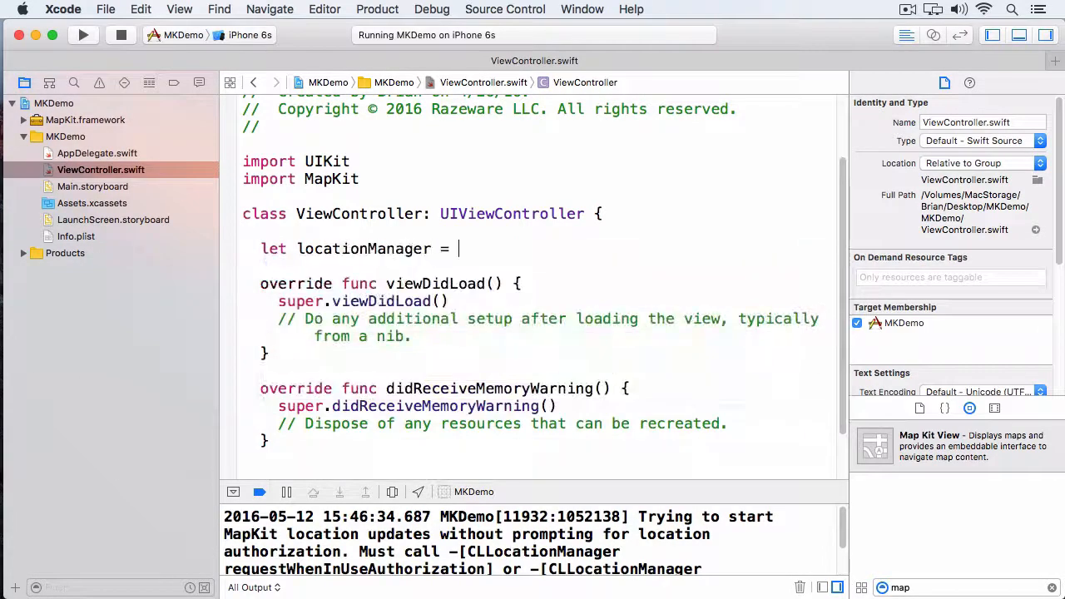
text(CLLocationManager())
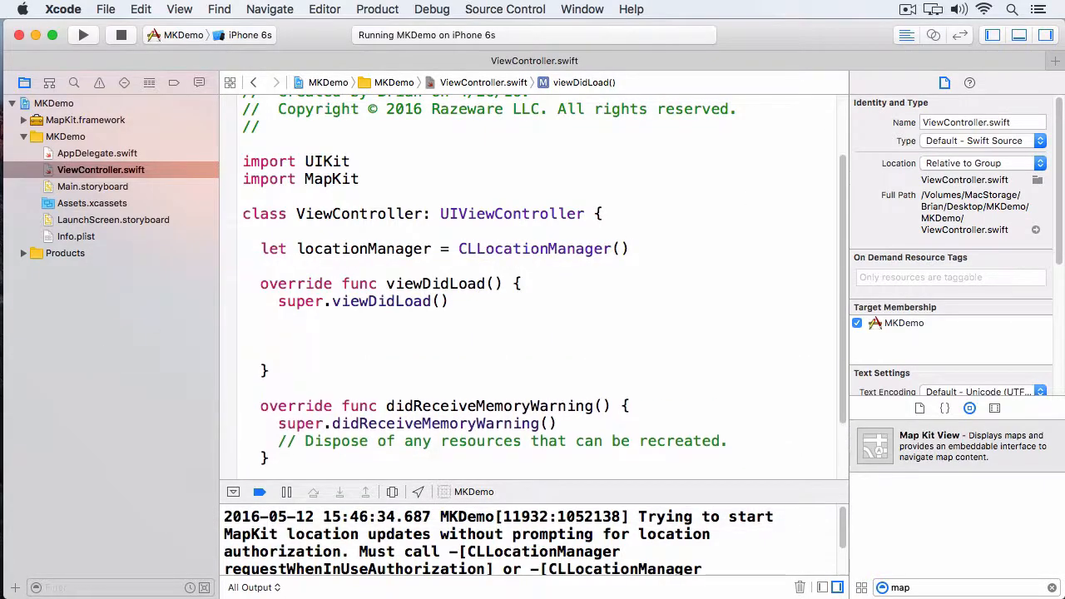
text(locationManager.delegate = self)
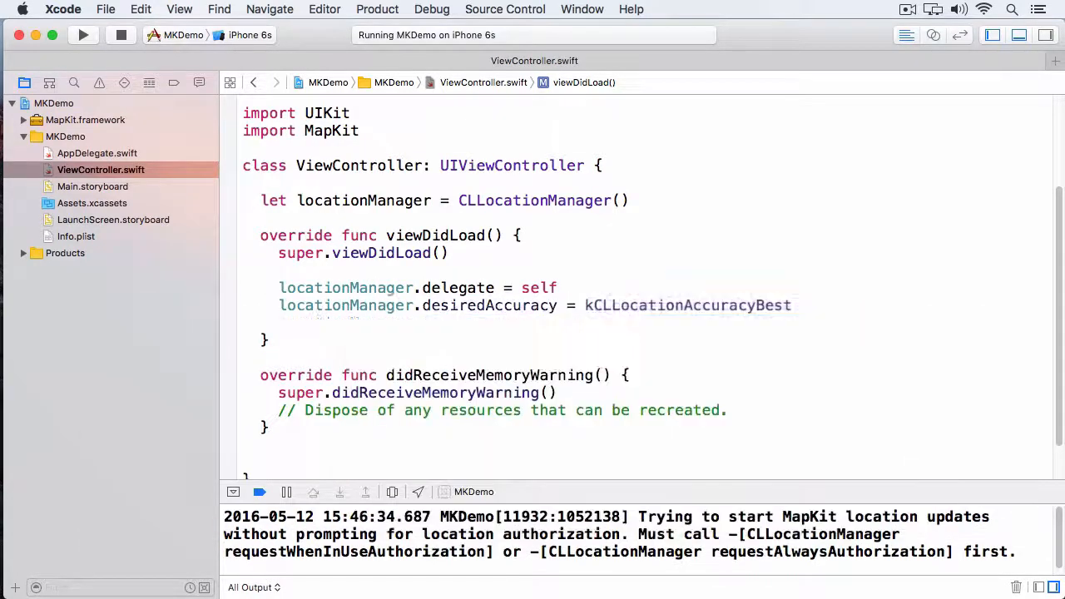
text(locationManager.reu)
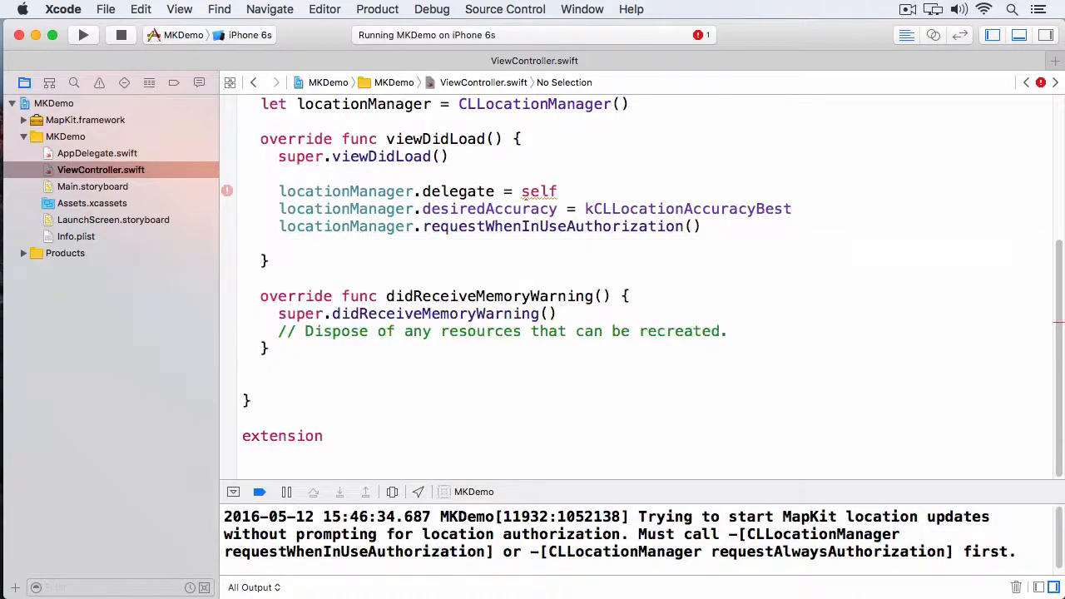
Add a ViewController extension conforming to CLLocationManagerDelegate and stop the running app
text(ViewController: CLLocationManagerDelegate)
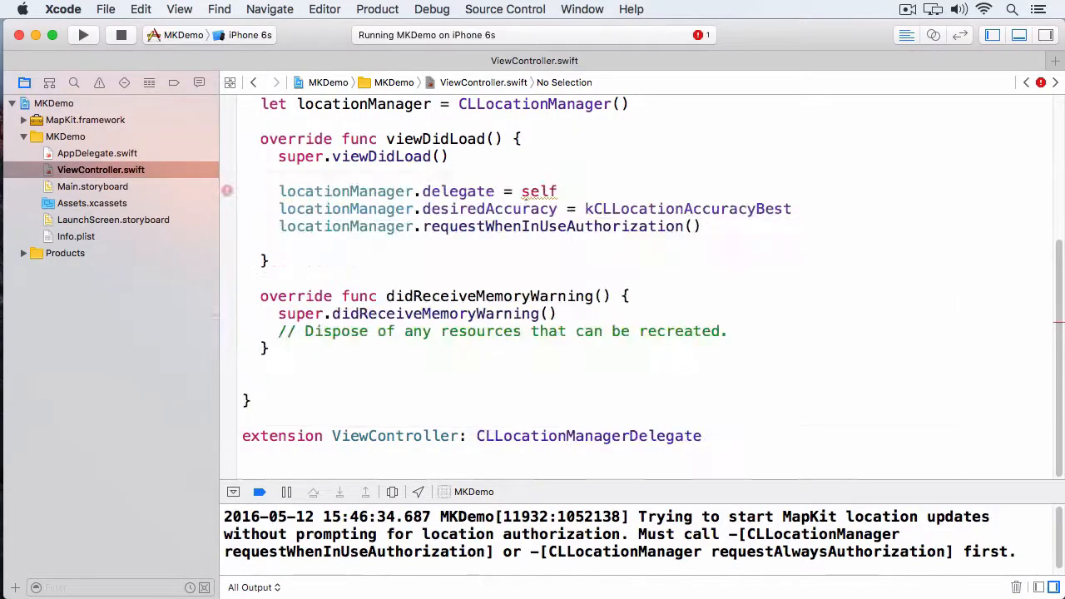
scroll(up, 3)
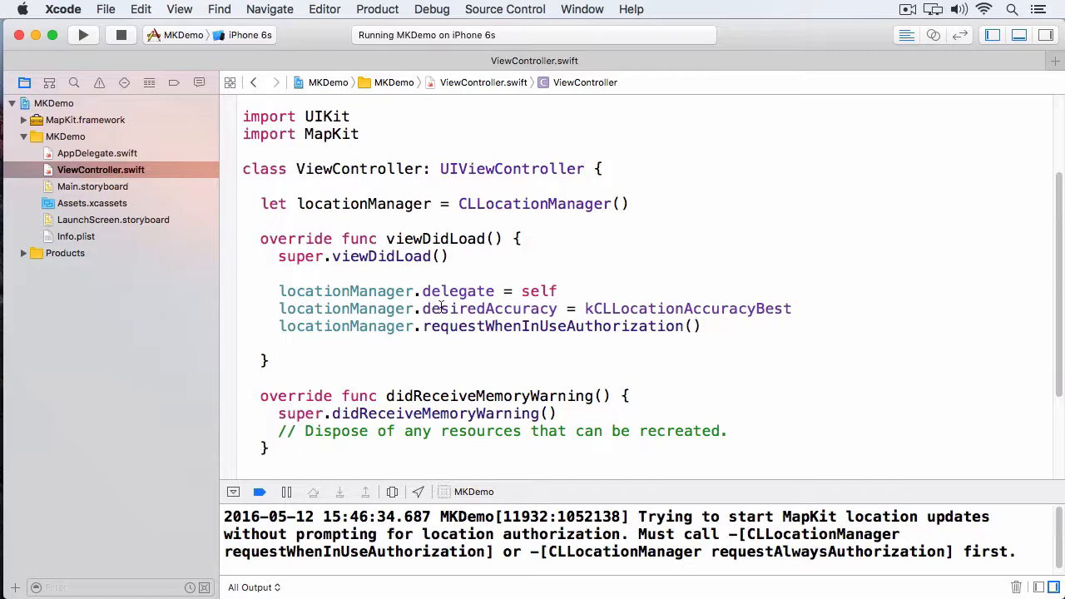
click(120, 35)
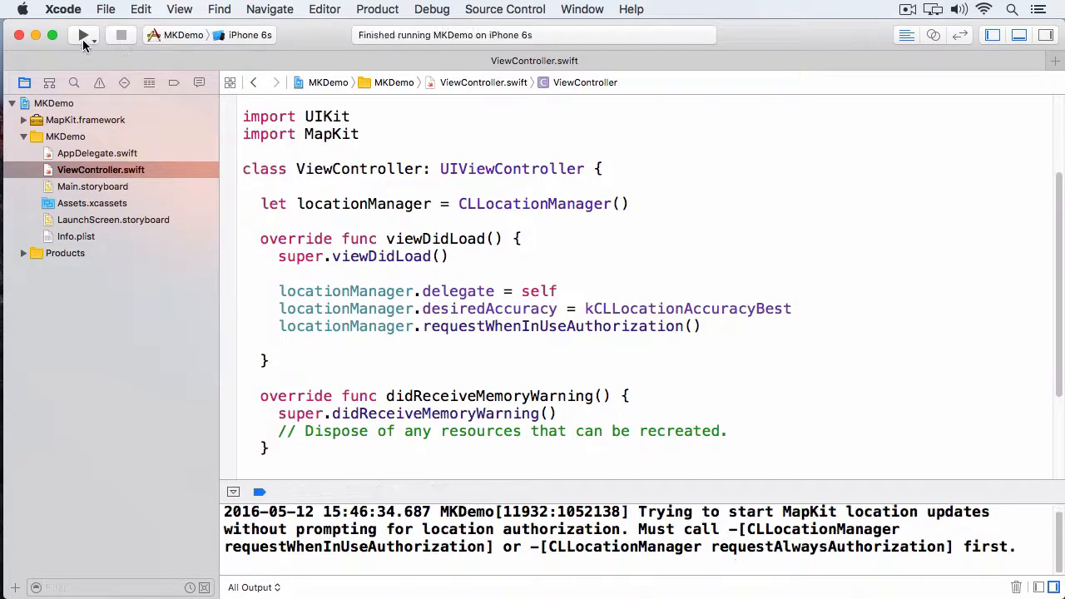
Run MKDemo in the Simulator and allow location access on the permission alert
click(83, 35)
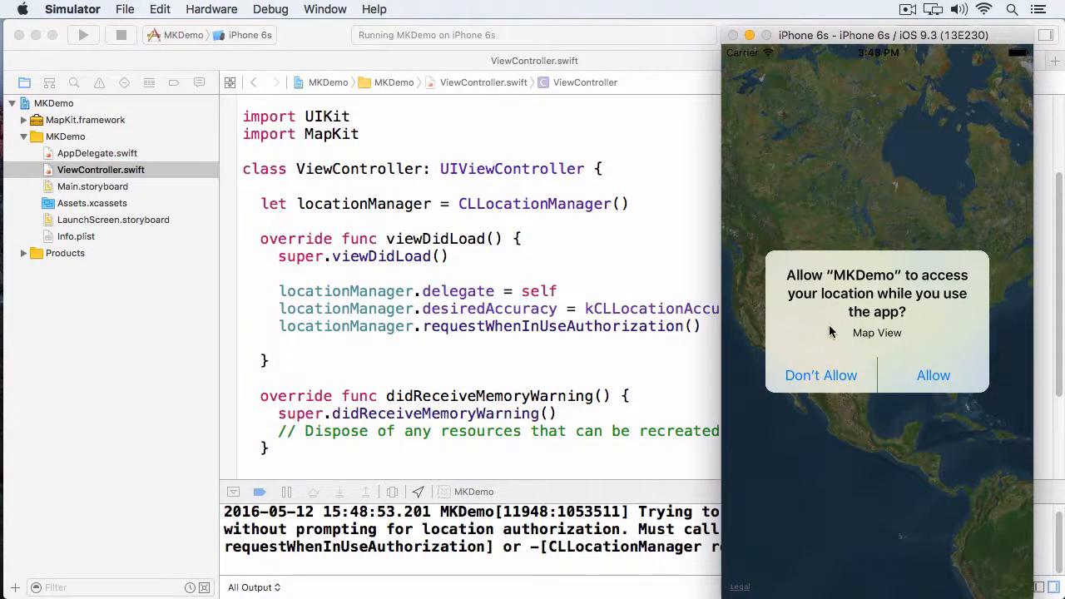
click(932, 376)
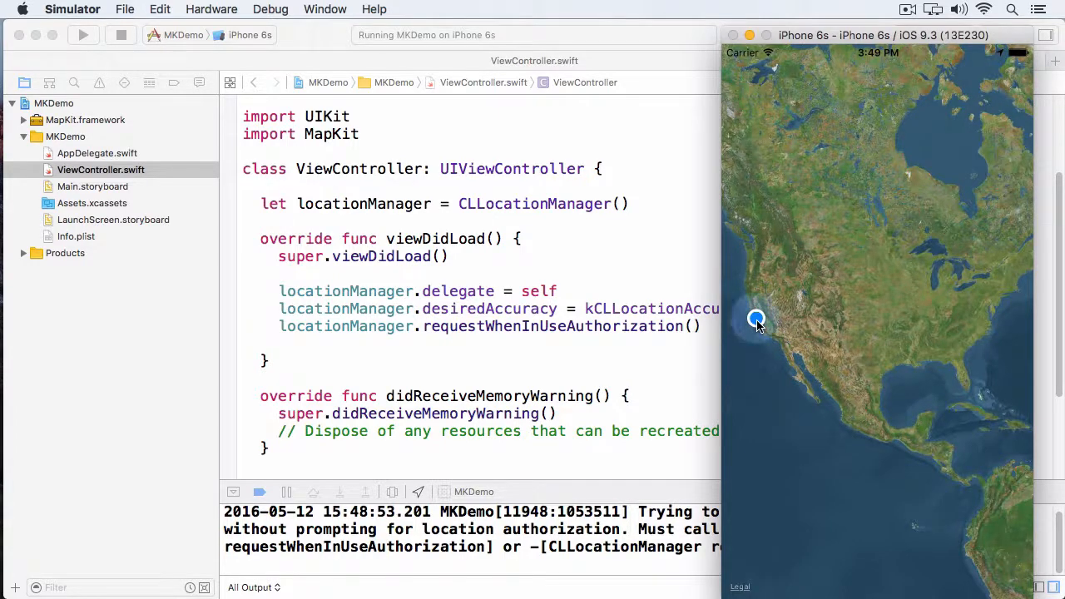
mouse_move(889, 306)
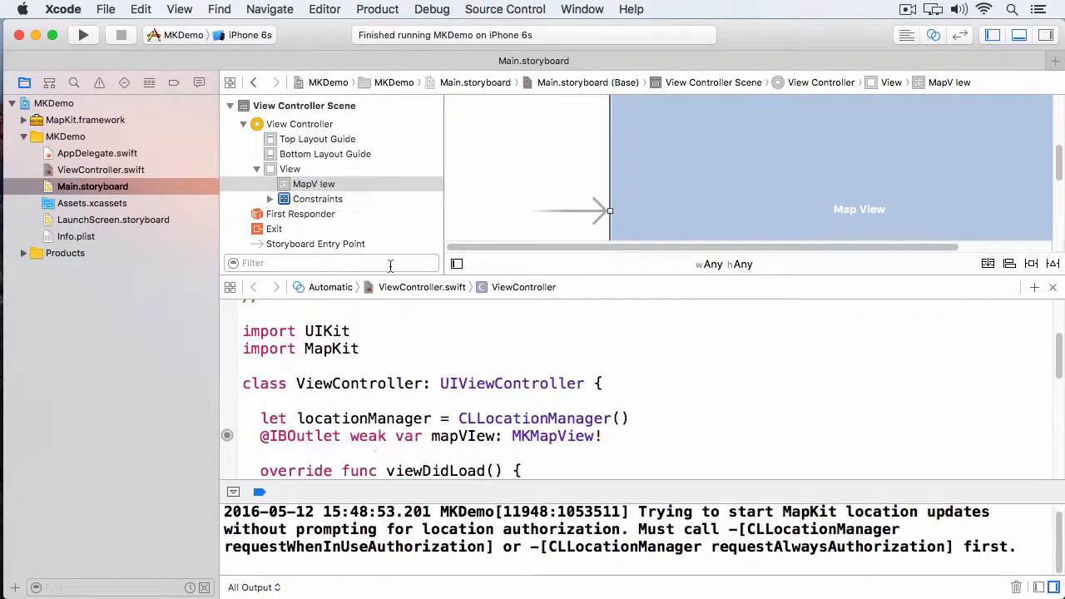
Return to ViewController.swift alone after connecting the mapVIew outlet
click(100, 170)
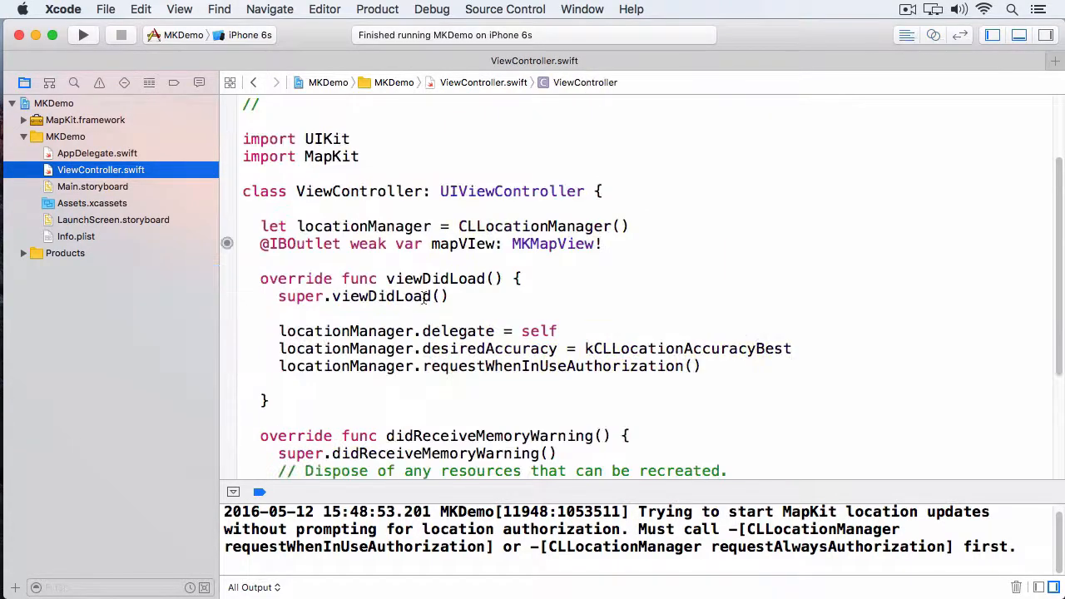
Declare the appleHQ CLLocation and a regionRadius CLLocationDistance of 1000.0 in viewDidLoad
scroll(down, 3)
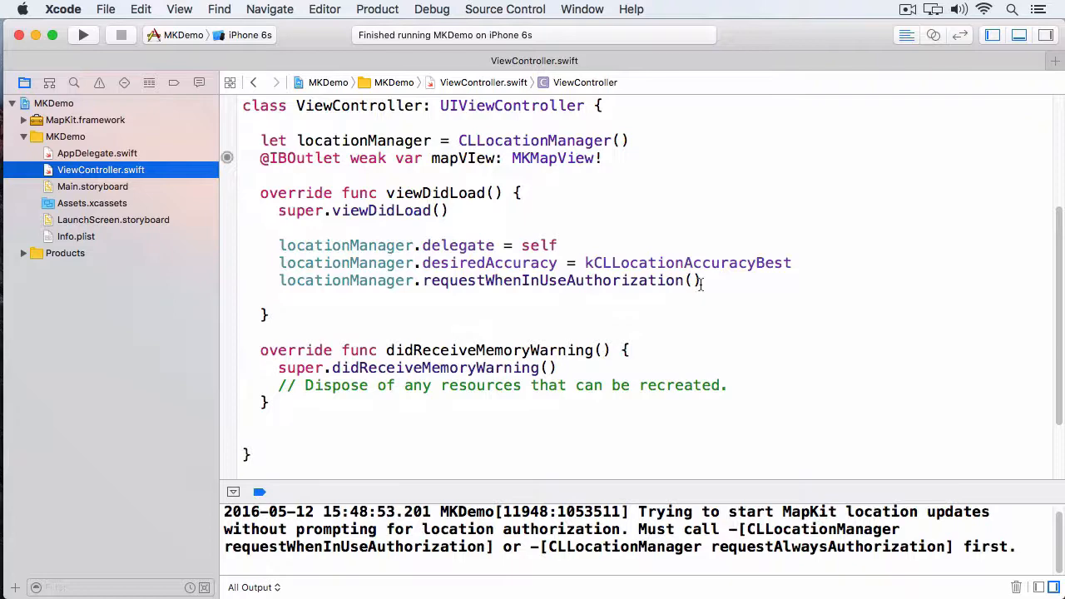
click(498, 223)
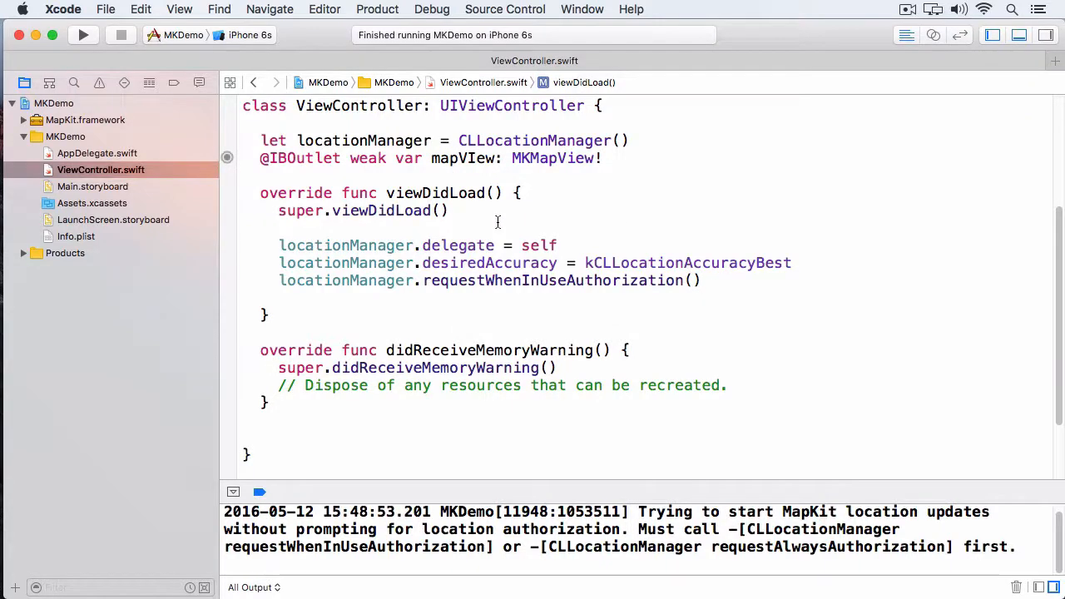
text(let appleHQ = CLLocation(latitude: 37.331177, longitude: -122.031641)
text(let regi)
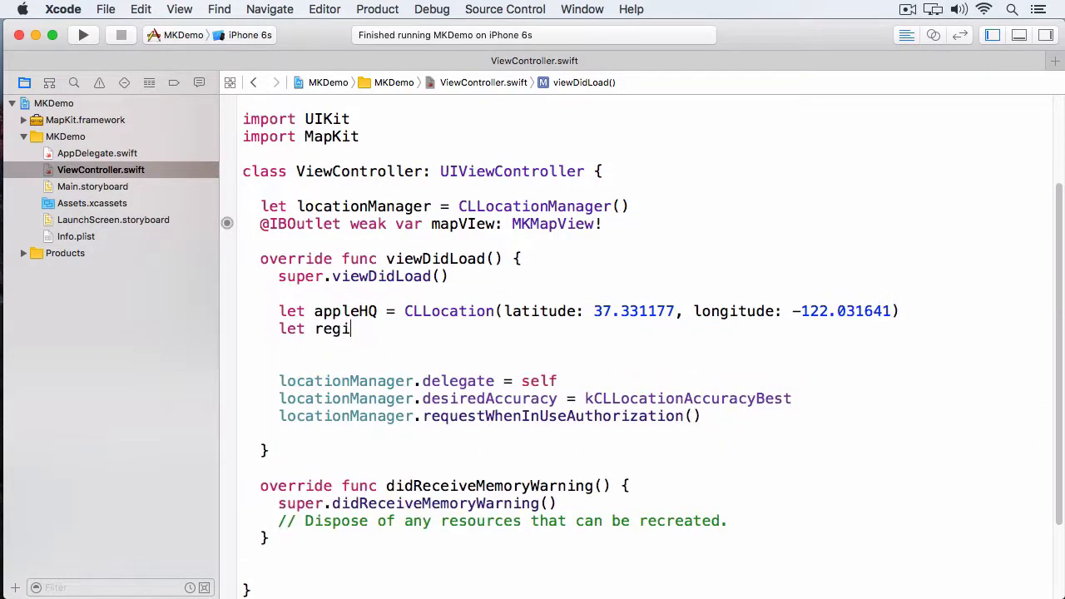
text(onRadius: CLLocationDistance = 10)
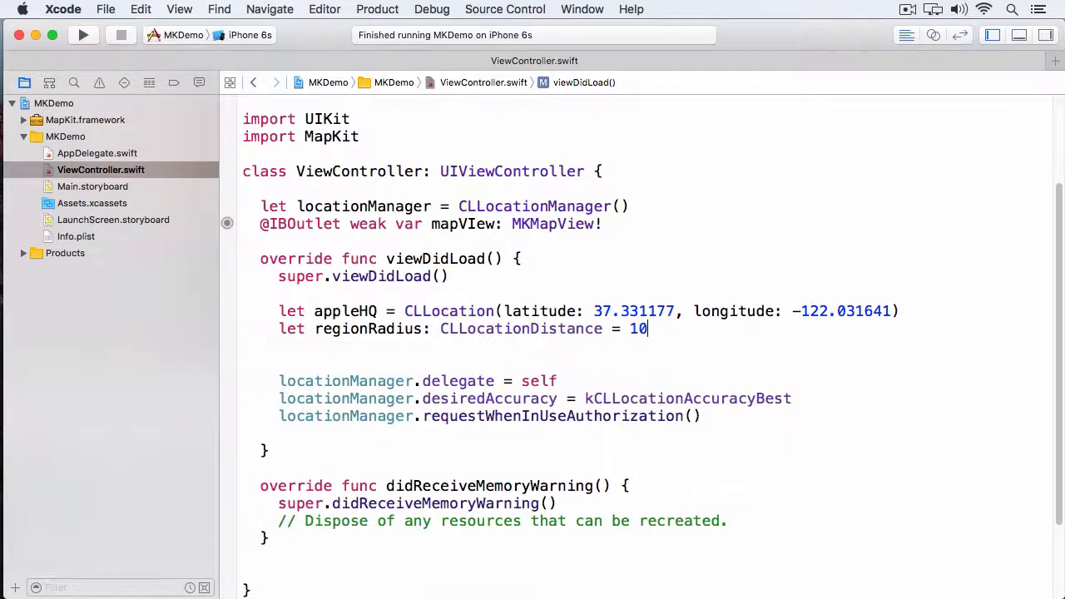
text(00.0)
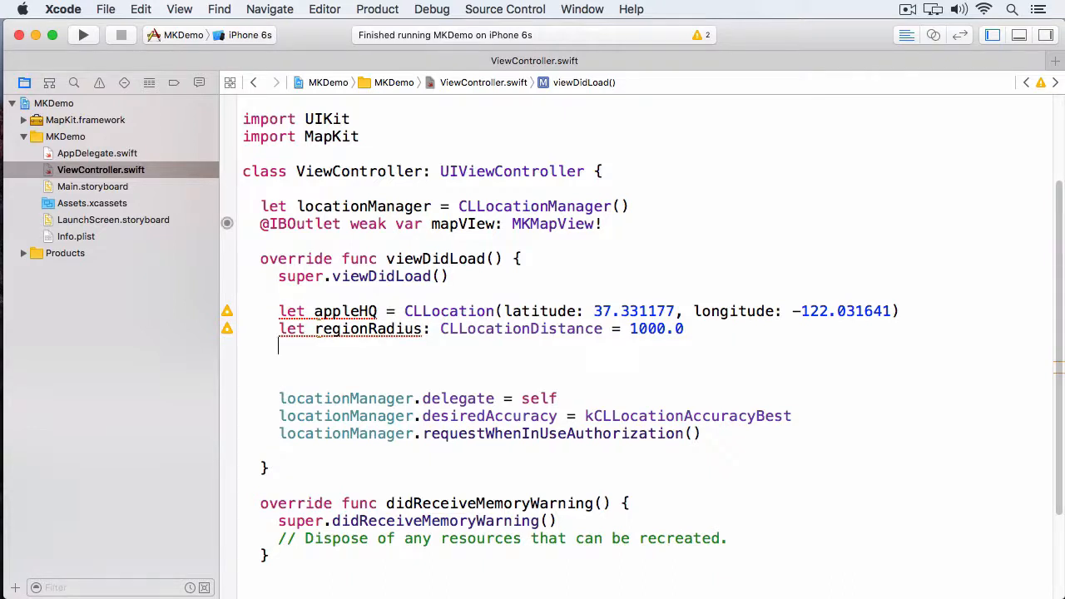
Build region with MKCoordinateRegionMakeWithDistance around appleHQ and call mapVIew.setRegion(region, animated: true)
text(let region = MKCoordinateRegionMakeWithDistance)
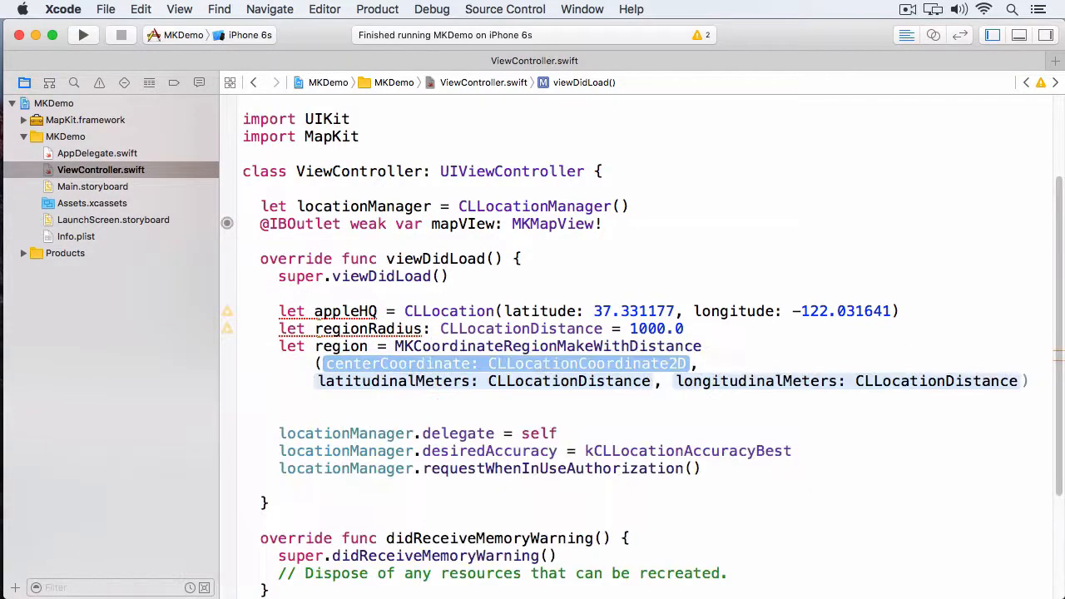
text(appleHQ.coordinate, regionRadius, regionRadius))
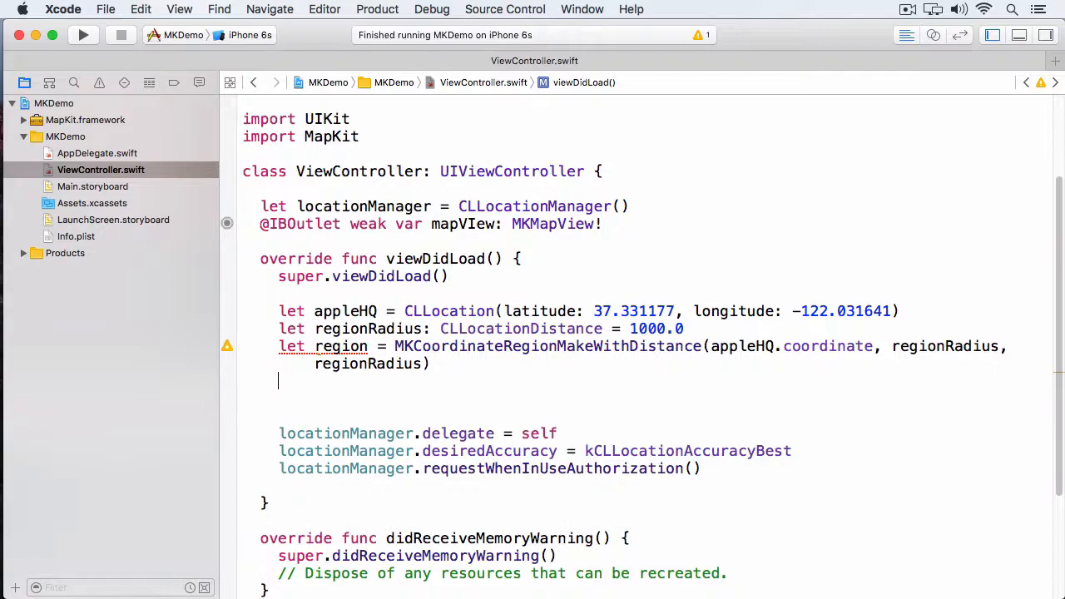
text(MKCo)
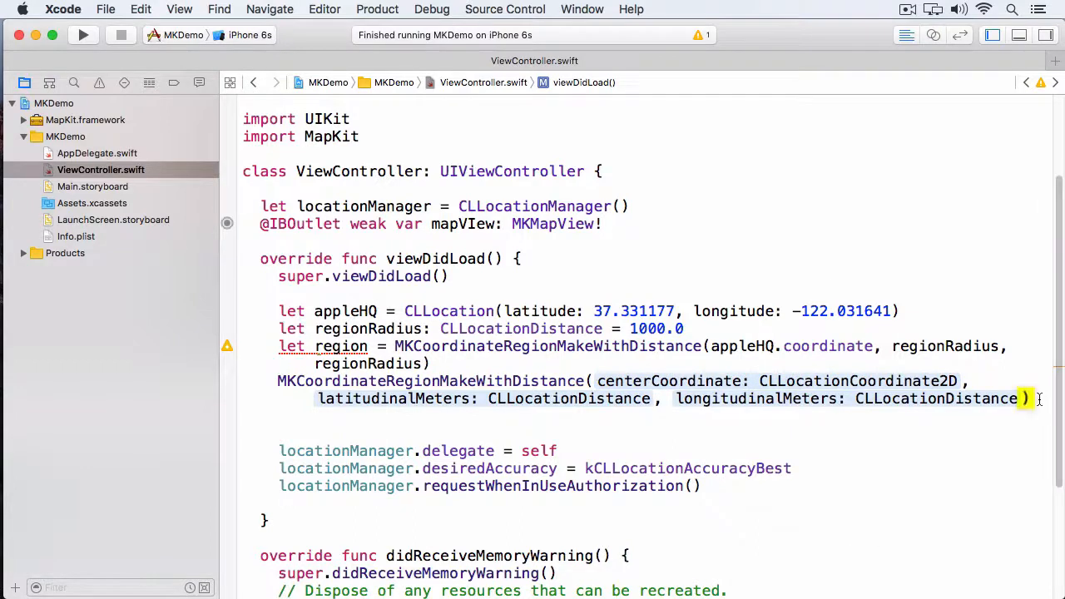
key(Backspace)
text(mapView.setRegion(region, animated: Bool)
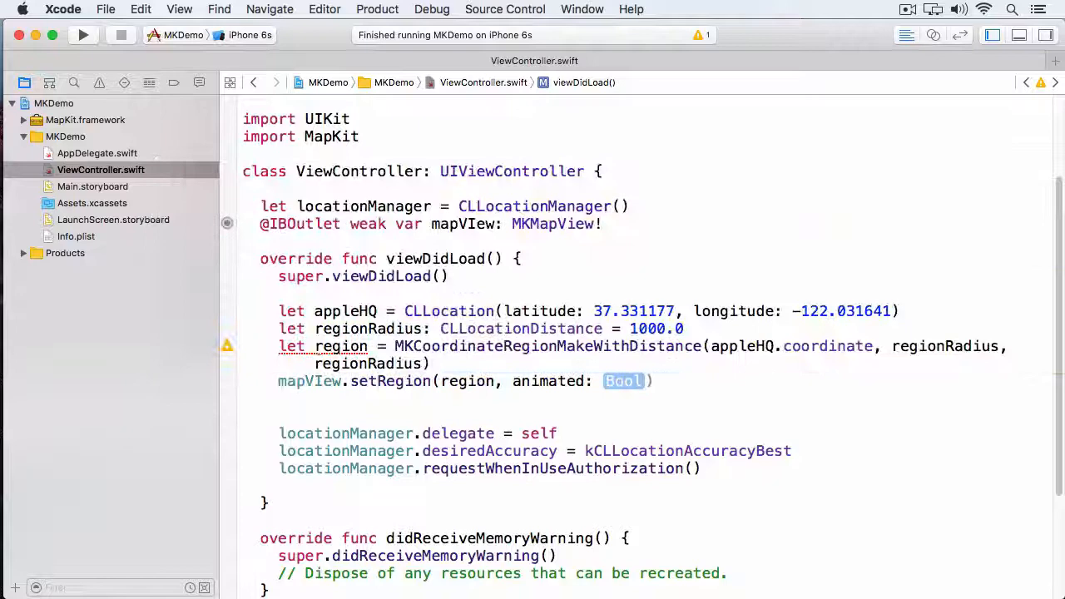
text(true)
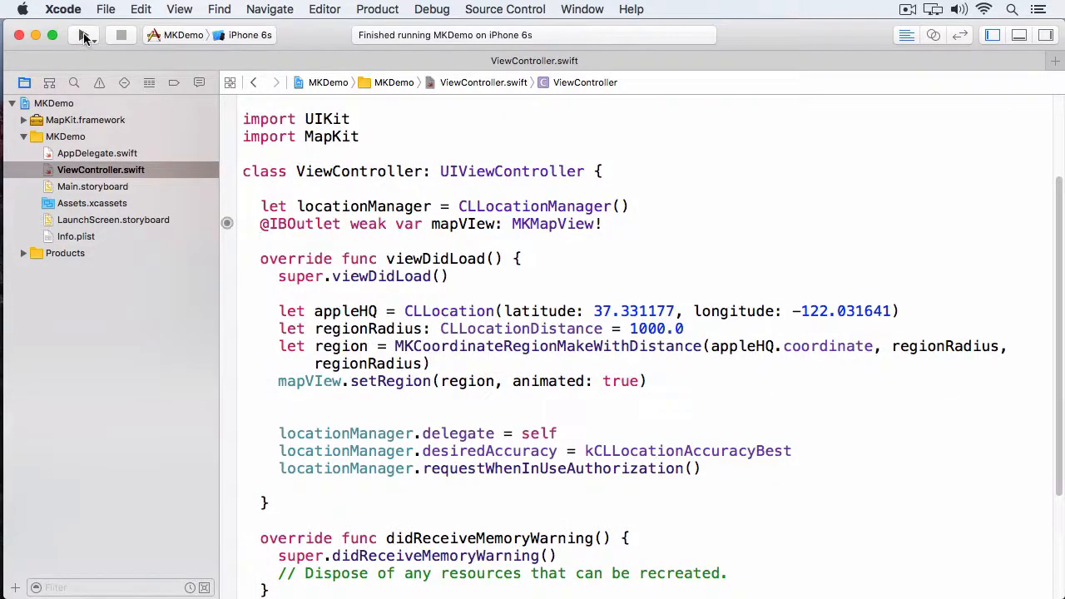
Run the MKDemo app in the Simulator with the new appleHQ region code
click(83, 35)
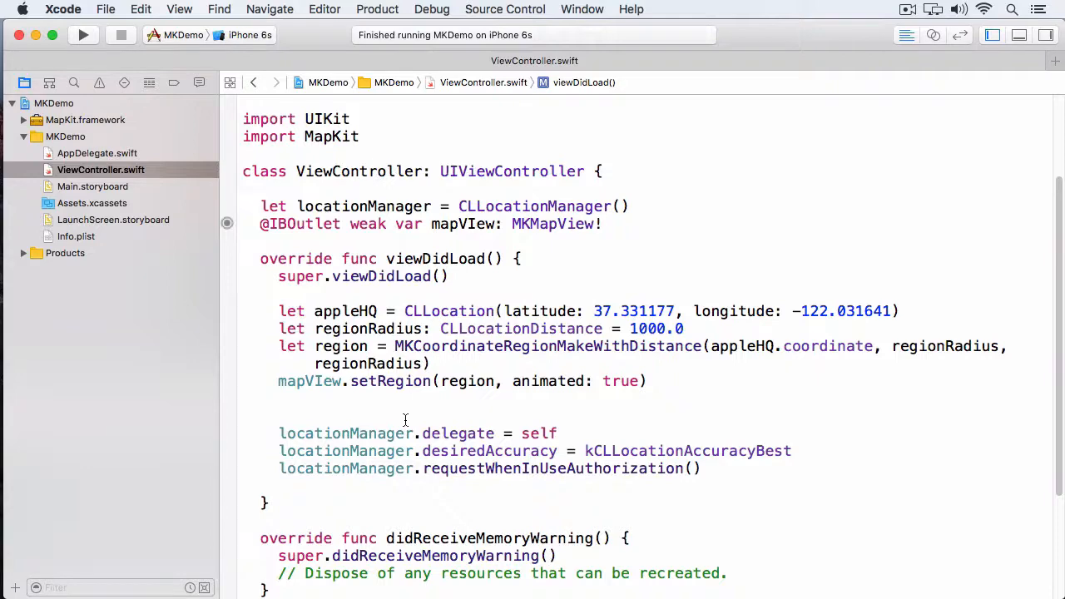
Set mapVIew.delegate = self, add an MKMapViewDelegate extension printing "rendering" in mapViewWillStartRenderingMap, and rebuild
text(m)
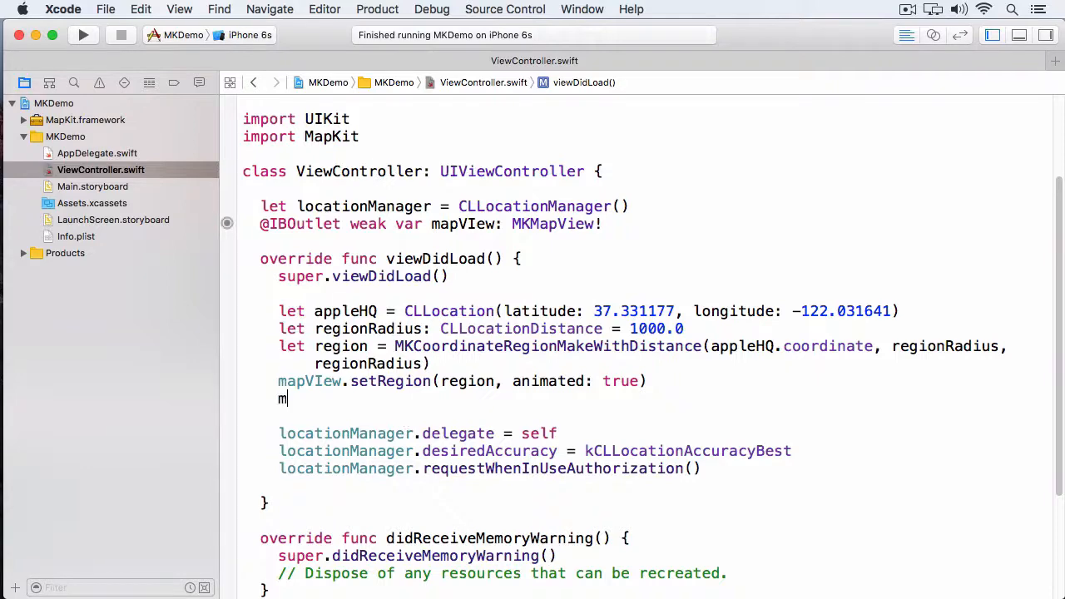
text(apVIew.delegate = self)
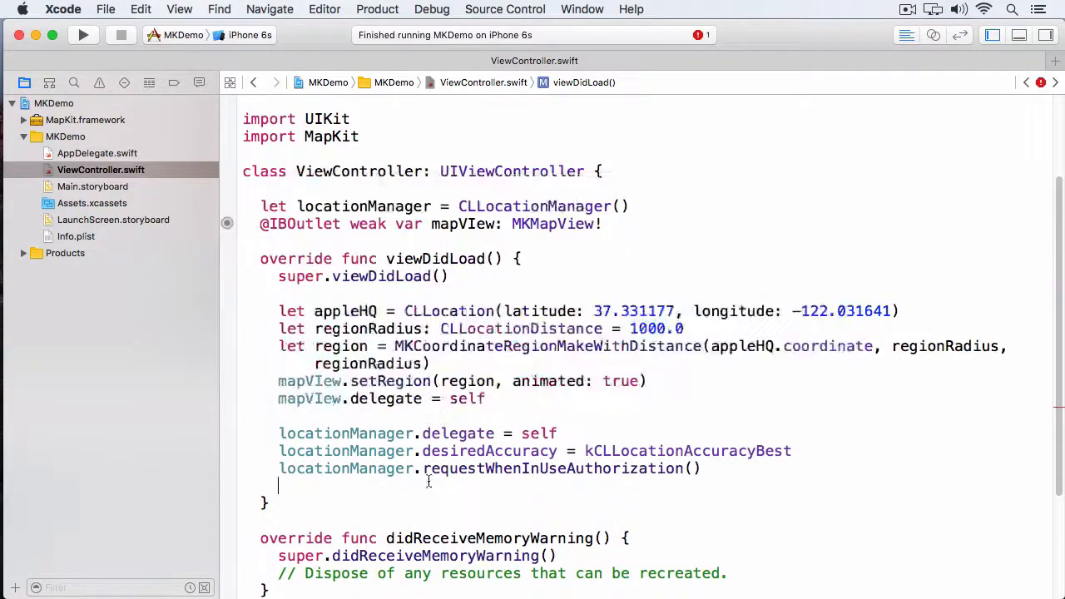
scroll(down, 3)
text(extension ViewController: MKMapViewDelegate {)
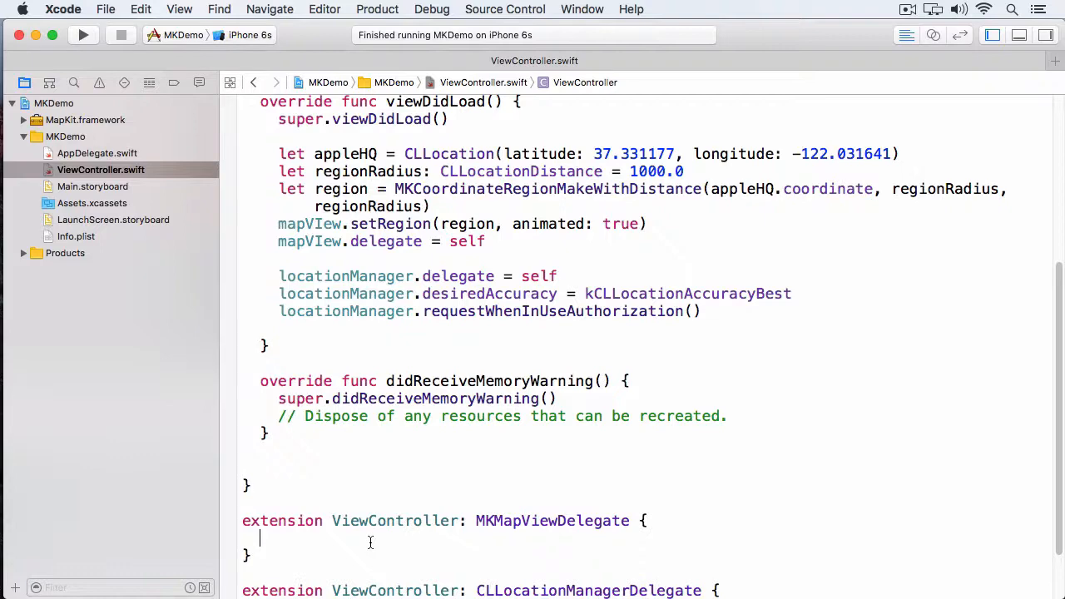
text(mapViewWillStartRenderingMap(mapView: MKMapView) {)
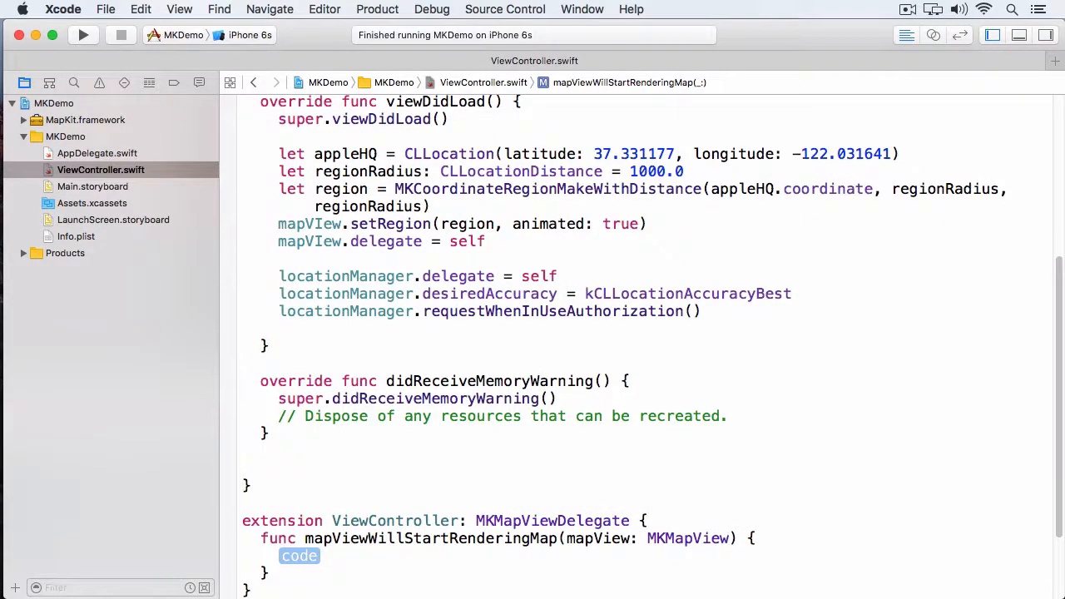
text(print("re")
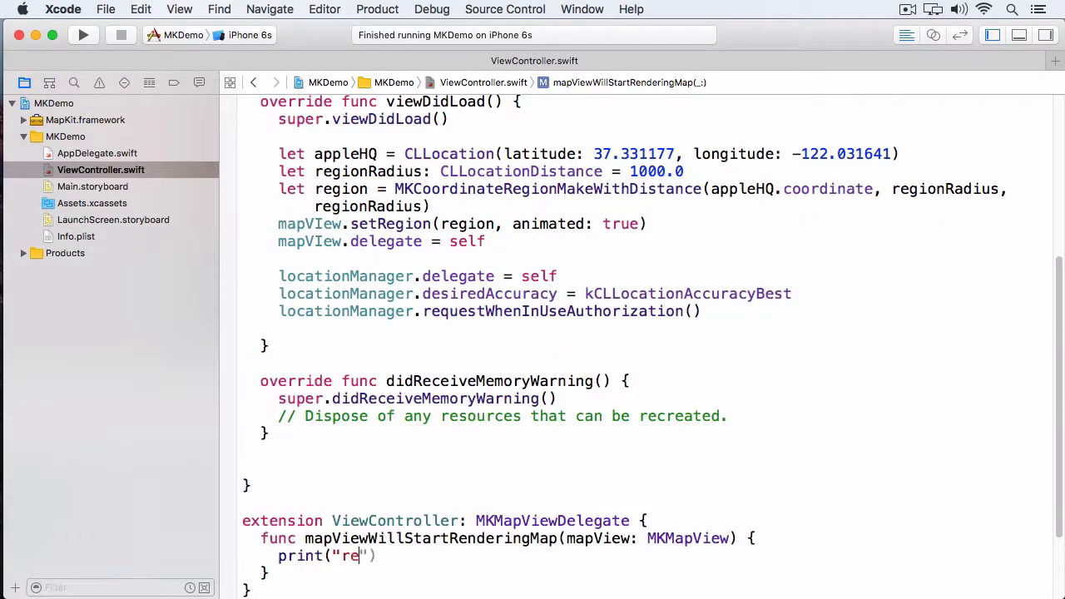
click(83, 35)
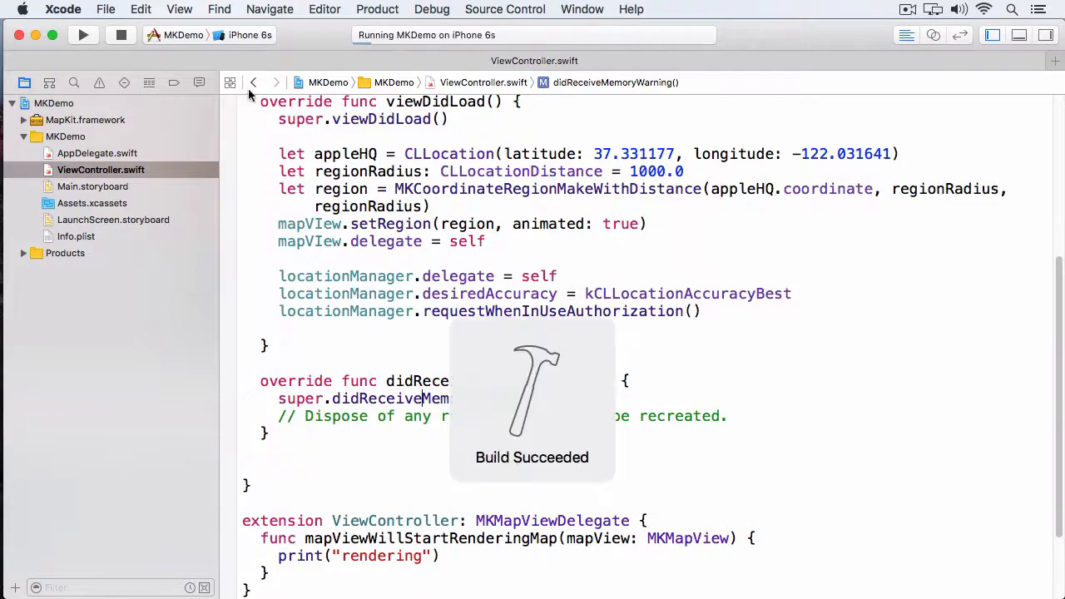